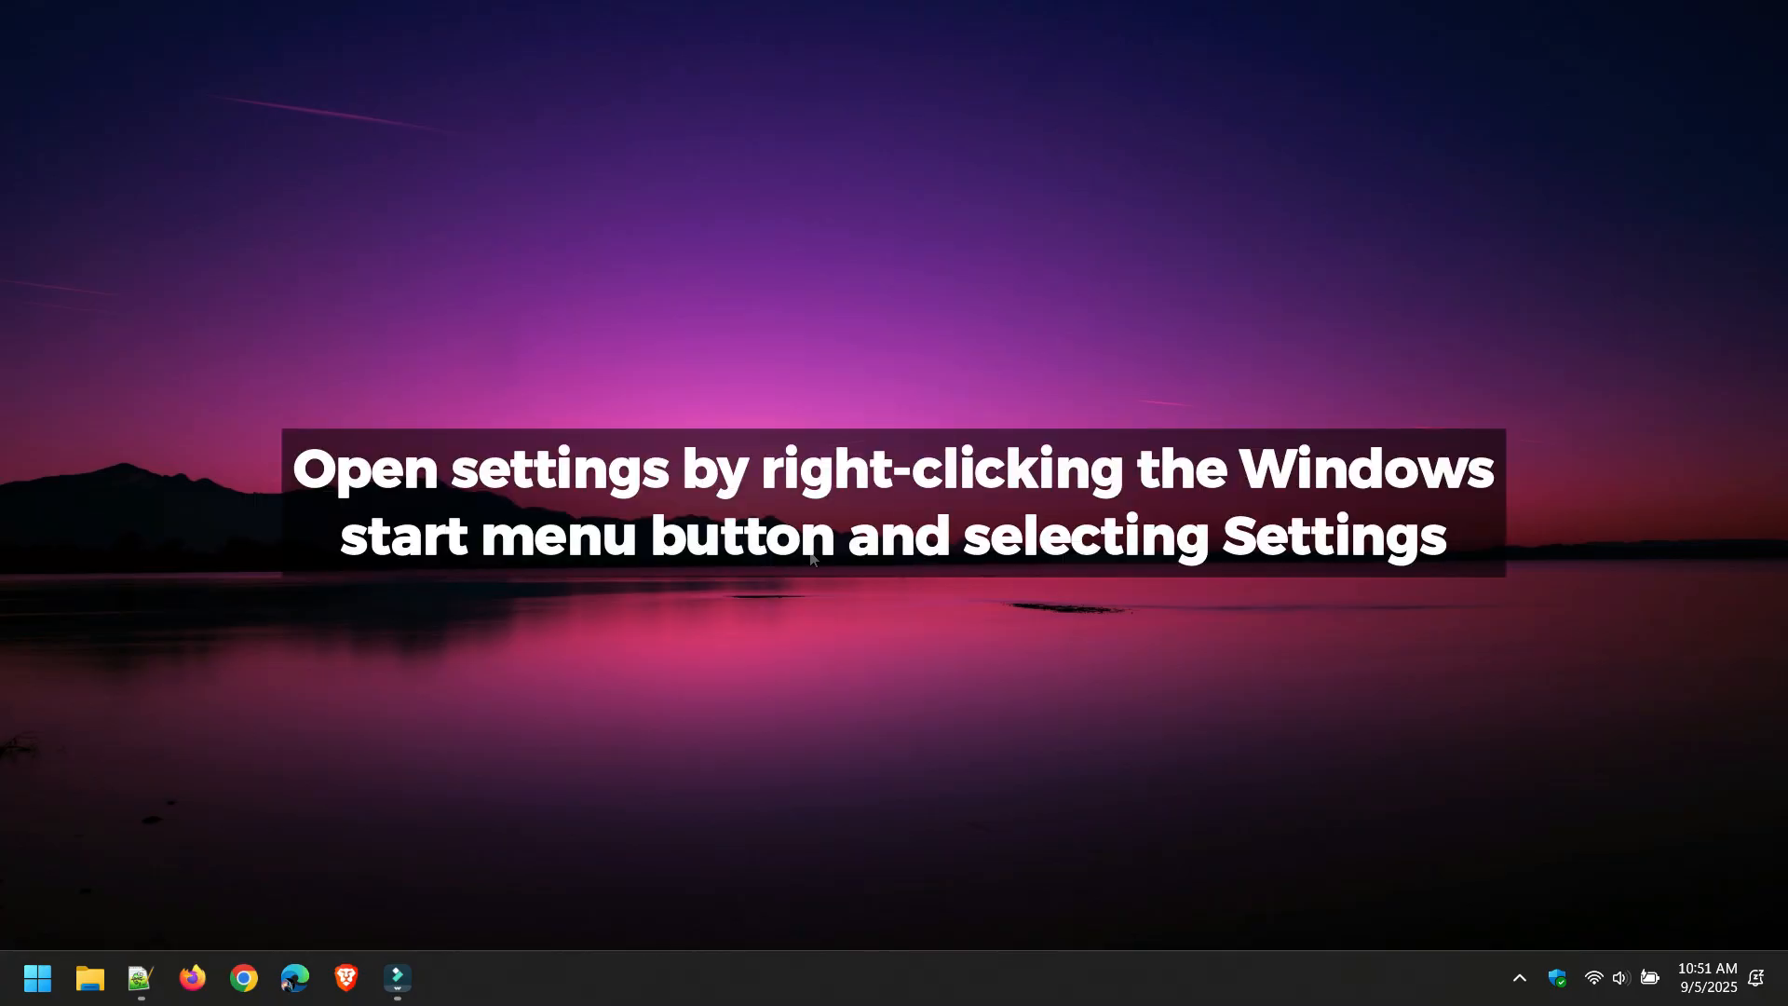
Launch Settings from the Start button's quick link menu
right_click(37, 979)
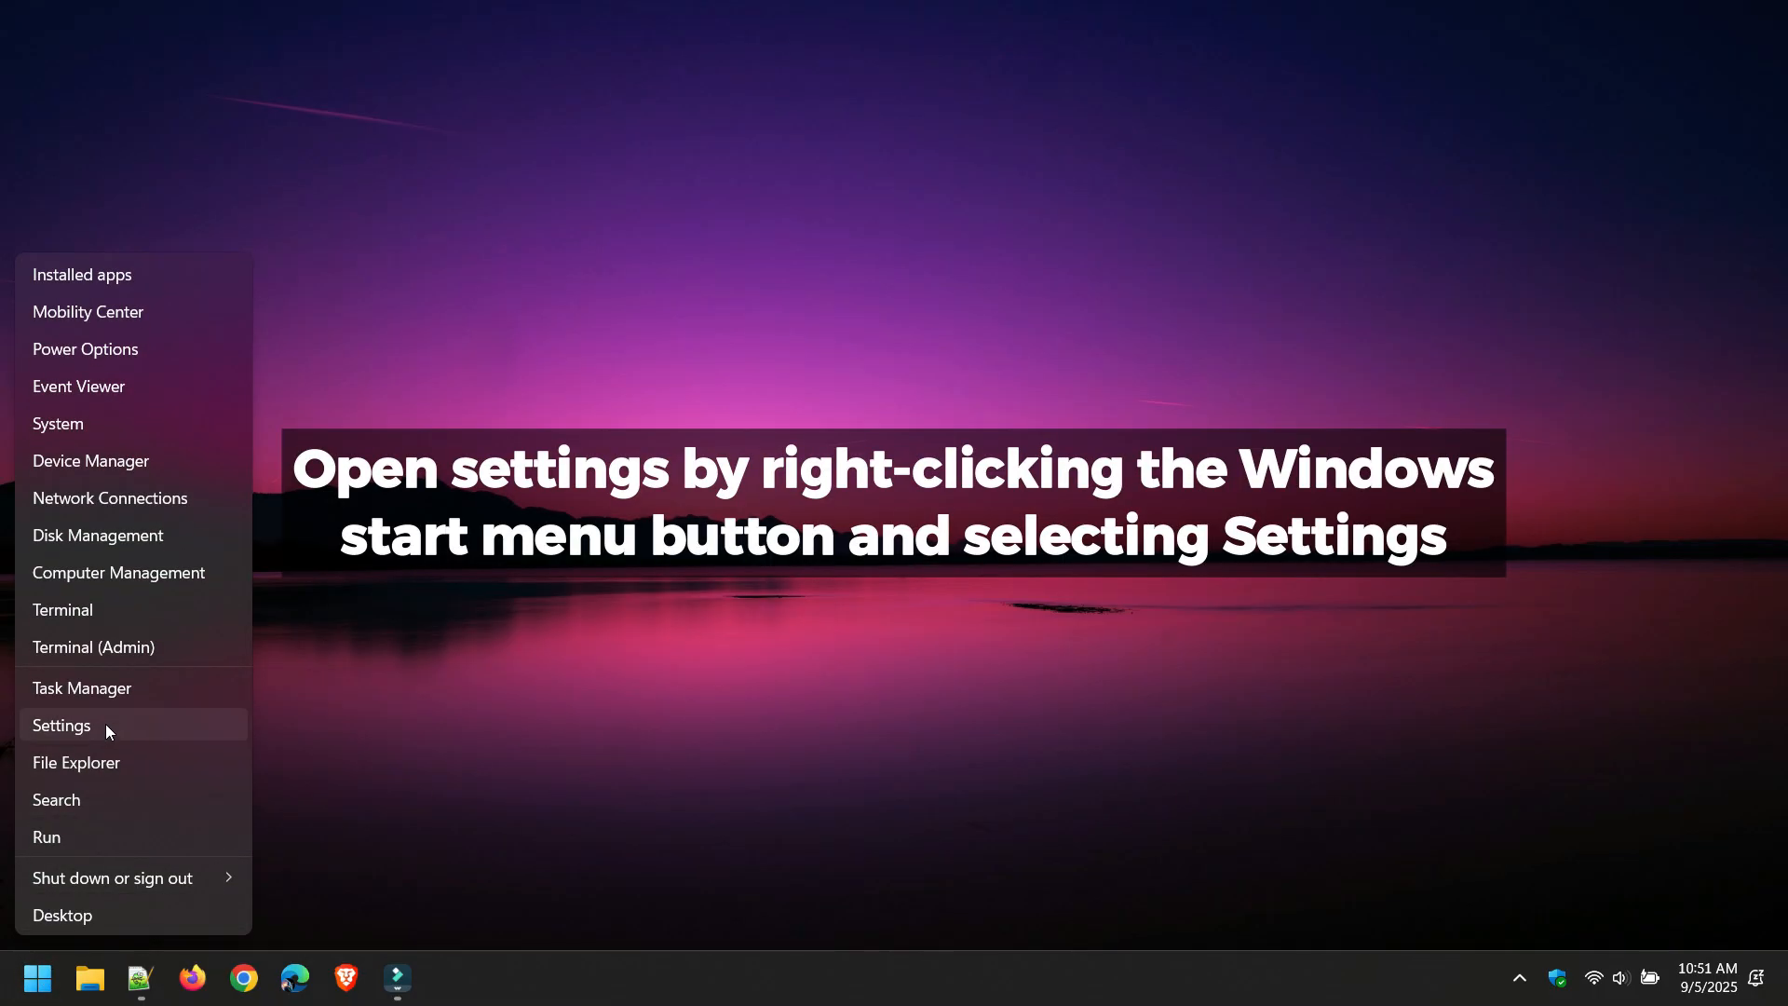
click(62, 726)
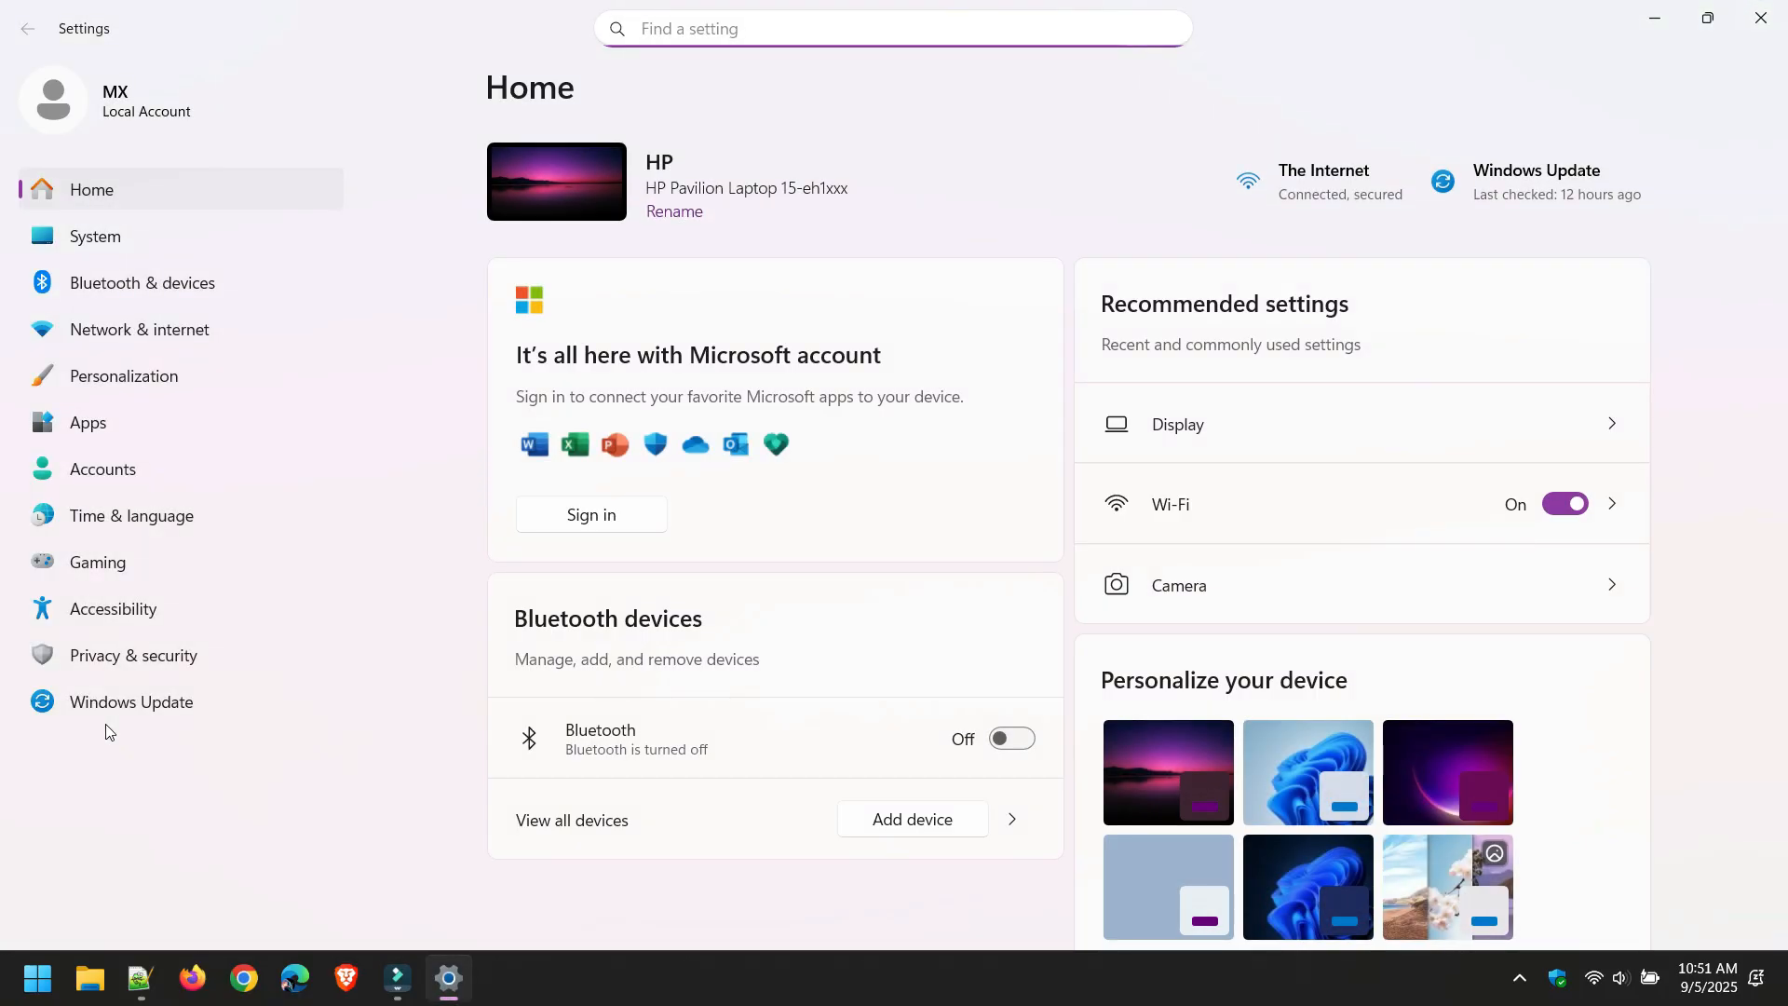
Go to Network & internet and show the connected Wi-Fi network The Internet's properties
click(139, 330)
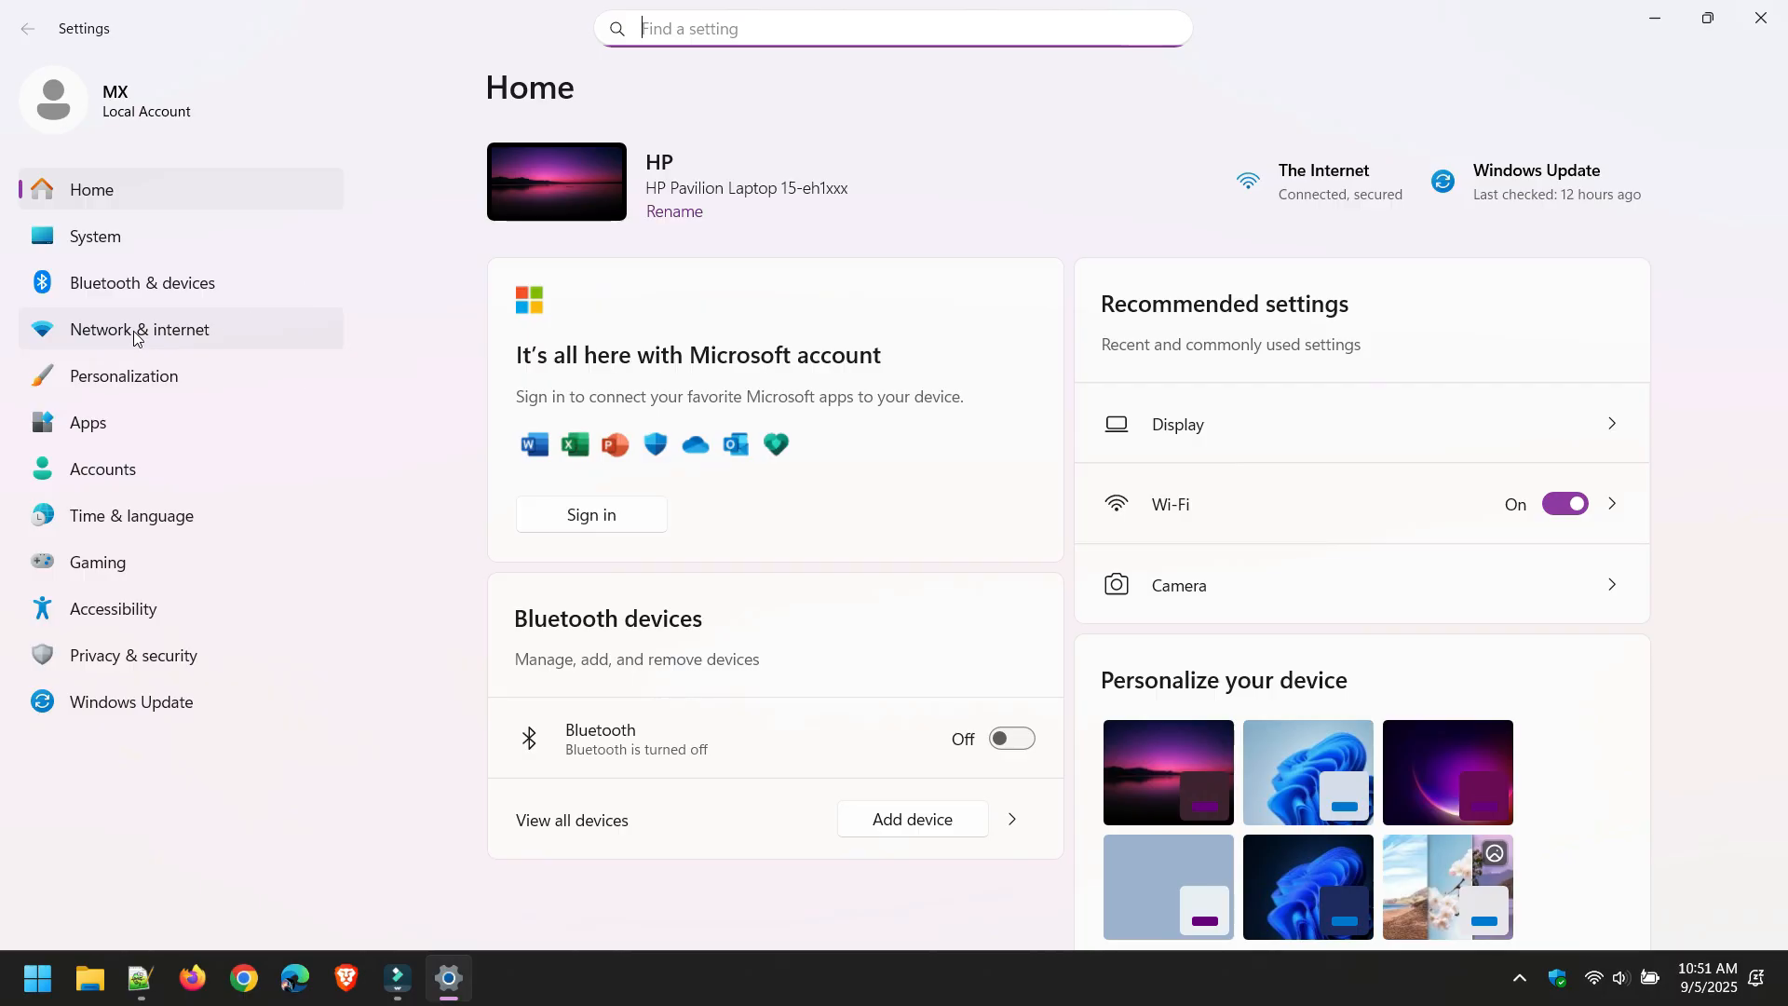
click(138, 329)
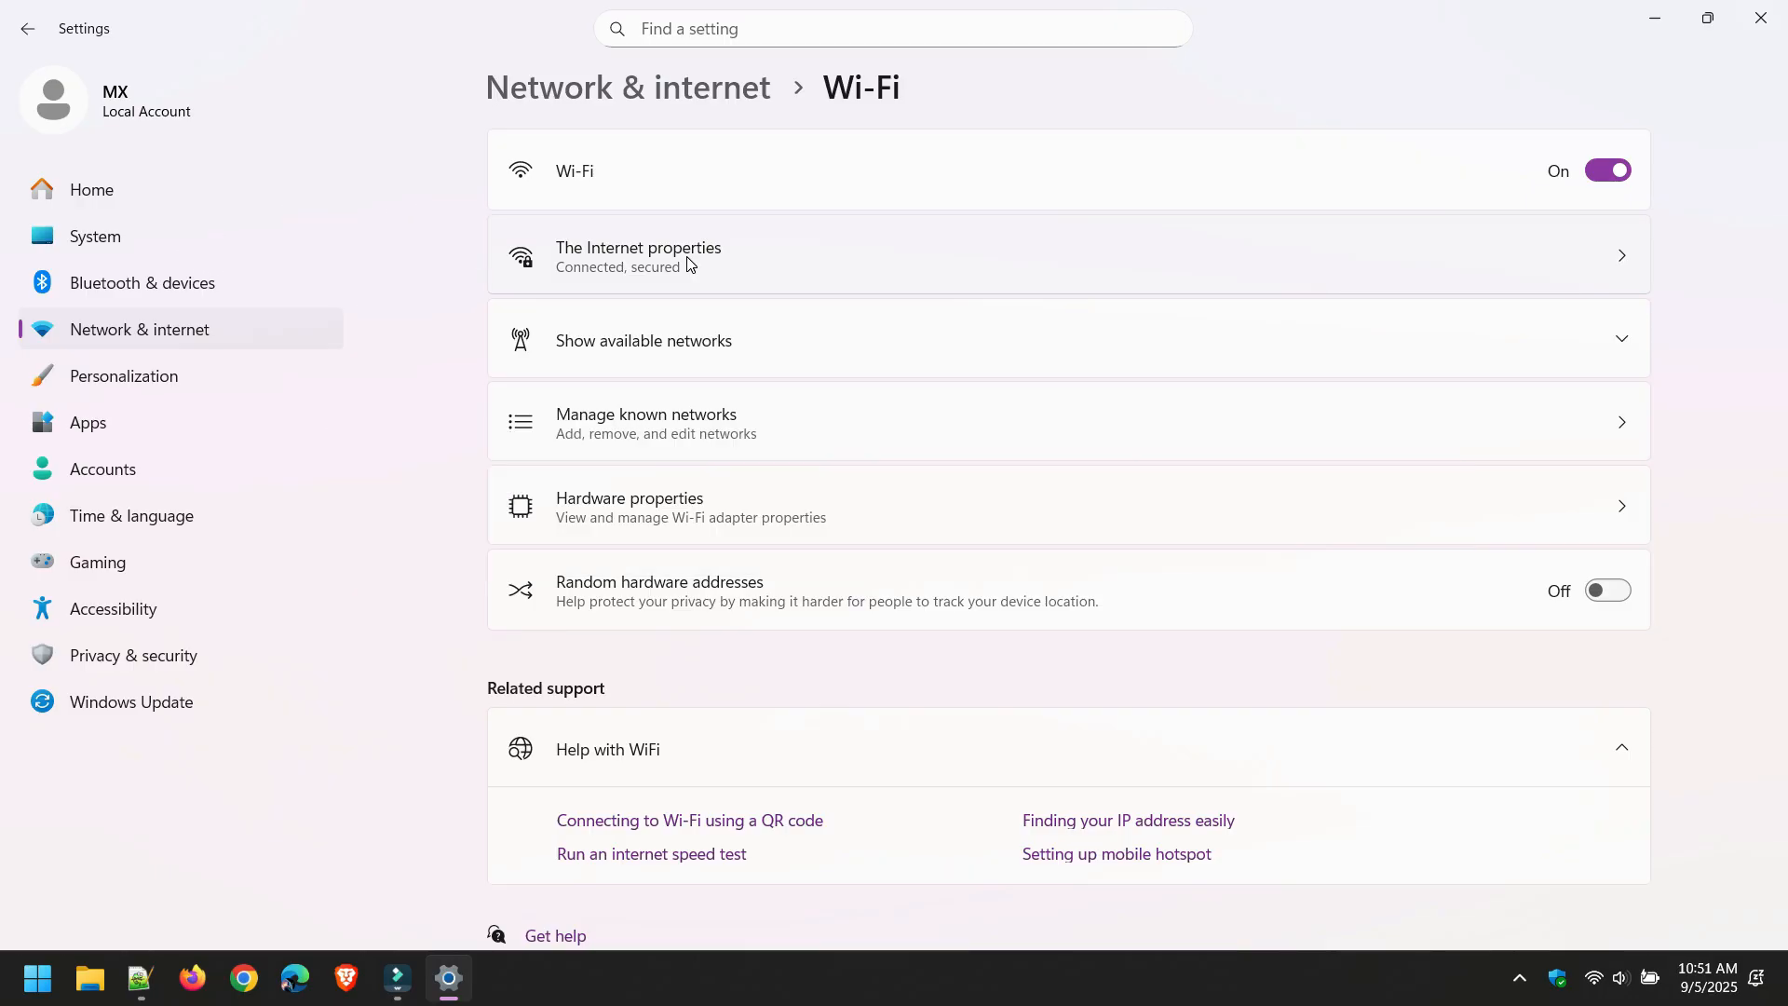
click(639, 255)
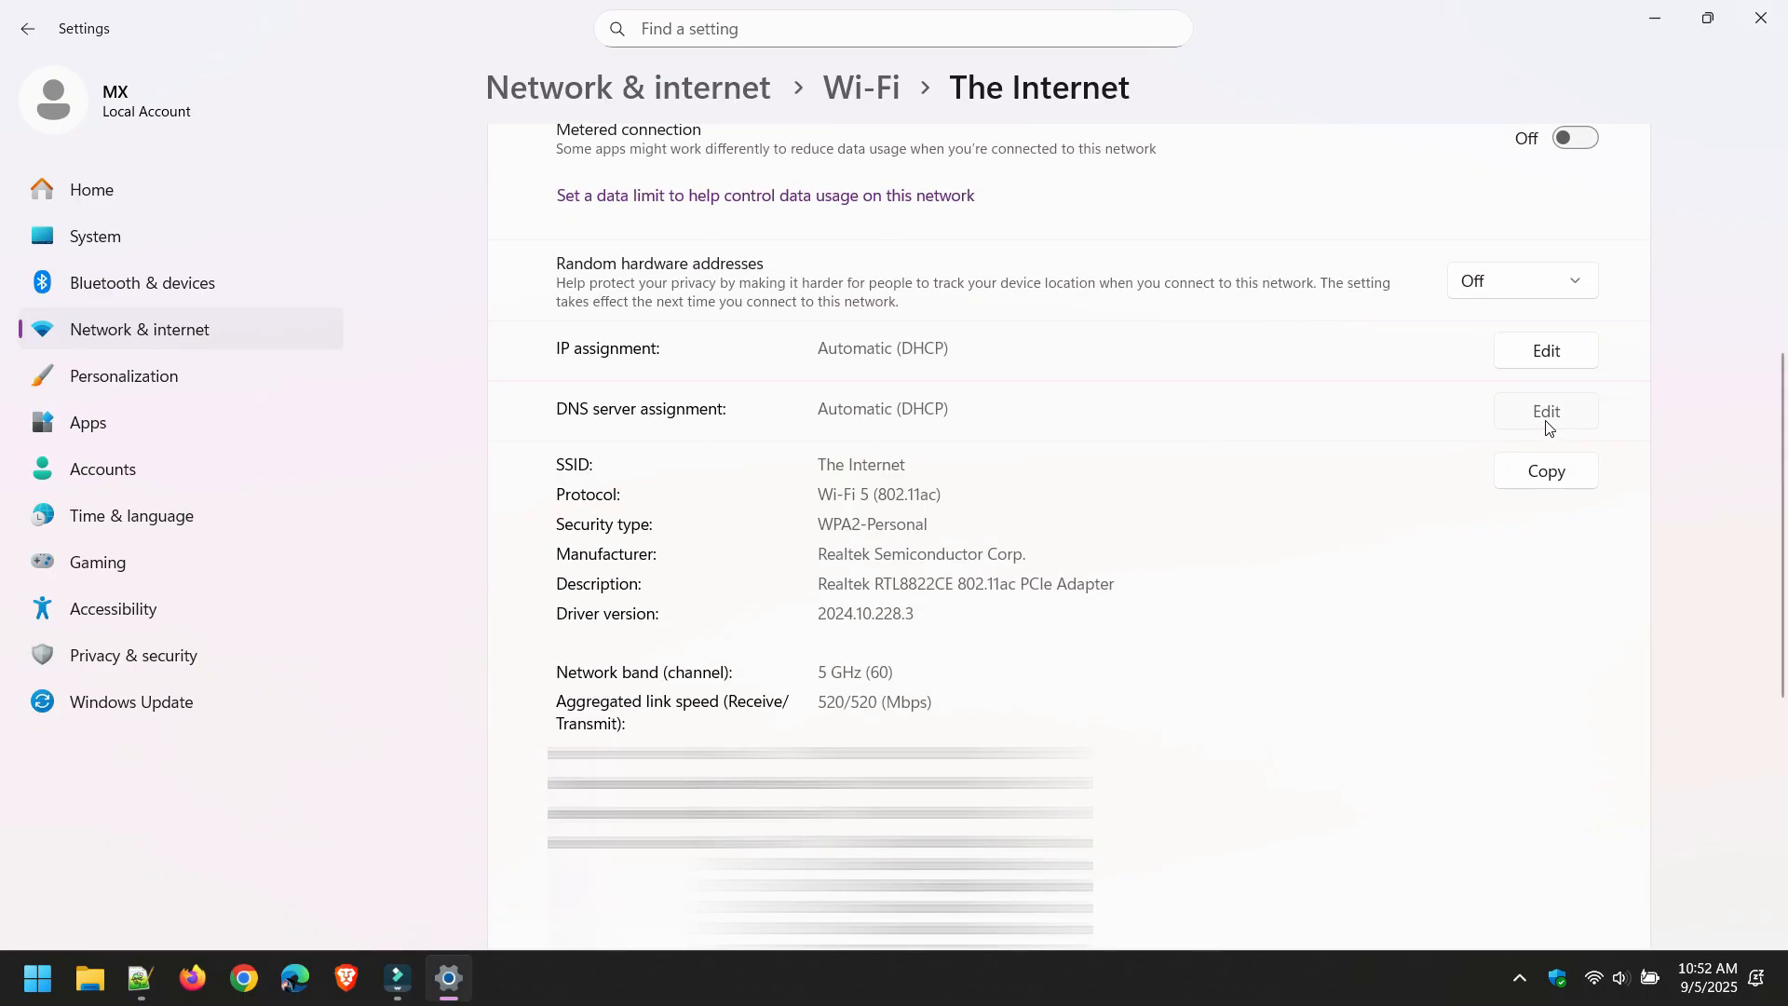
Edit DNS server assignment and change it from Automatic (DHCP) to Manual
click(1544, 411)
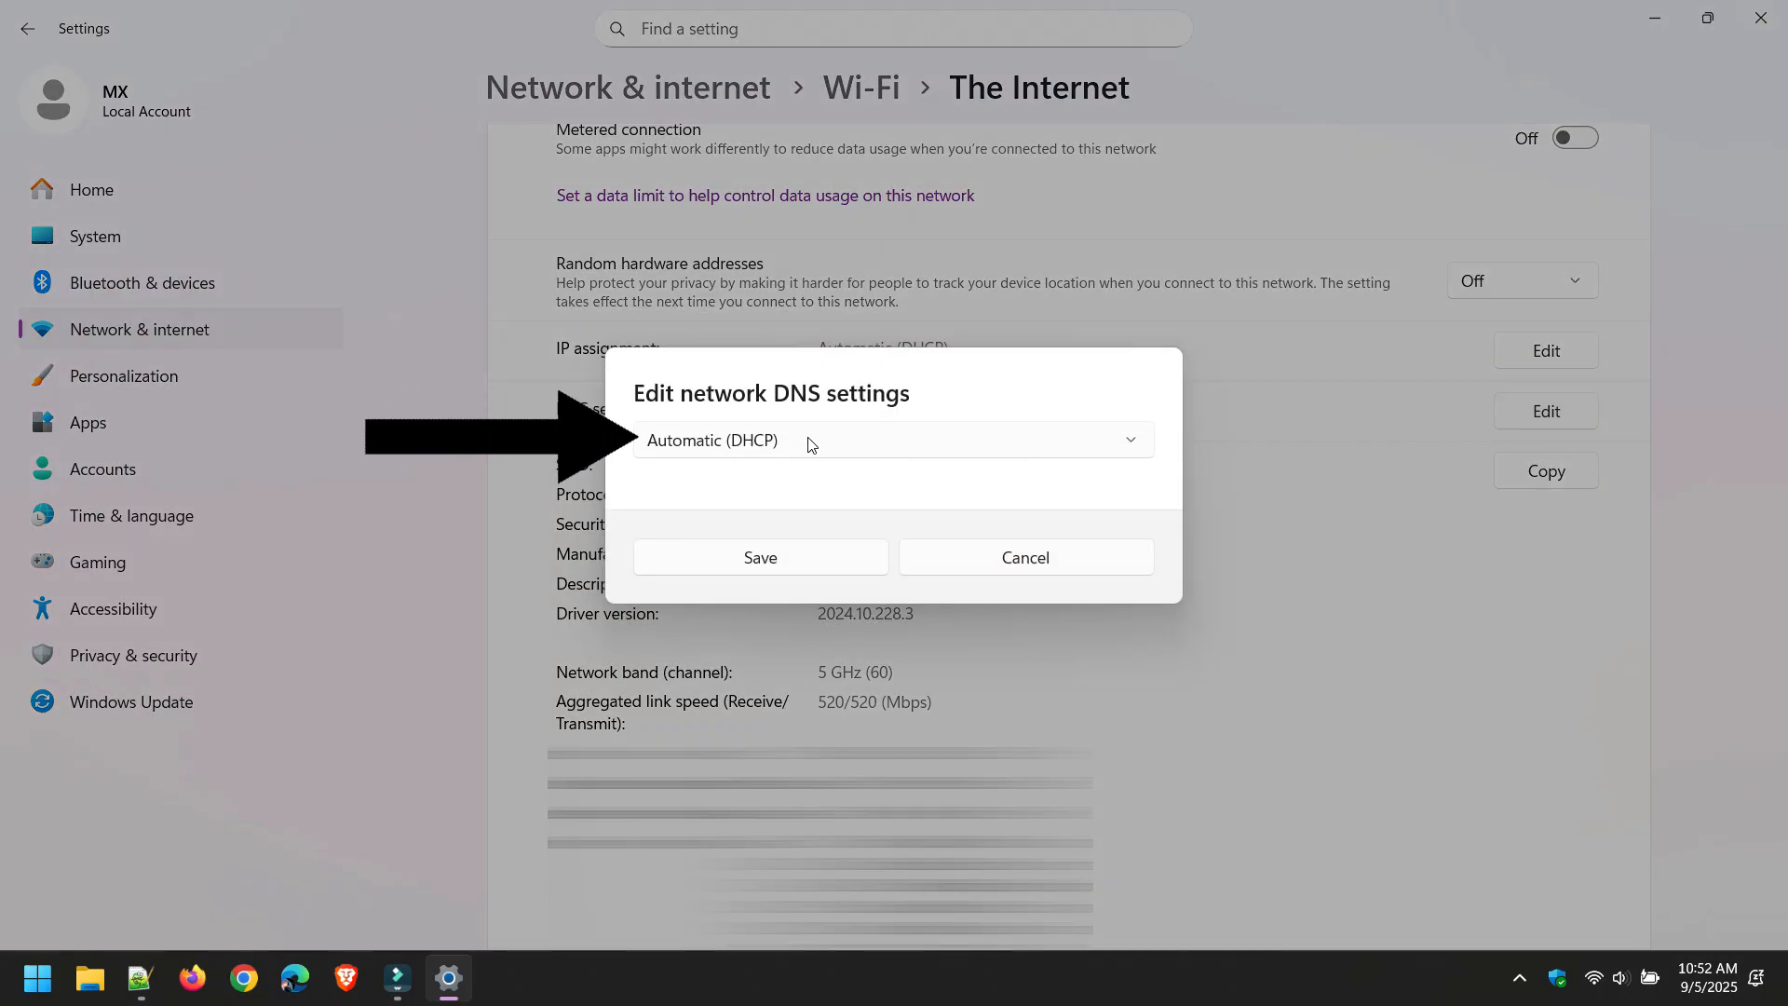
click(894, 439)
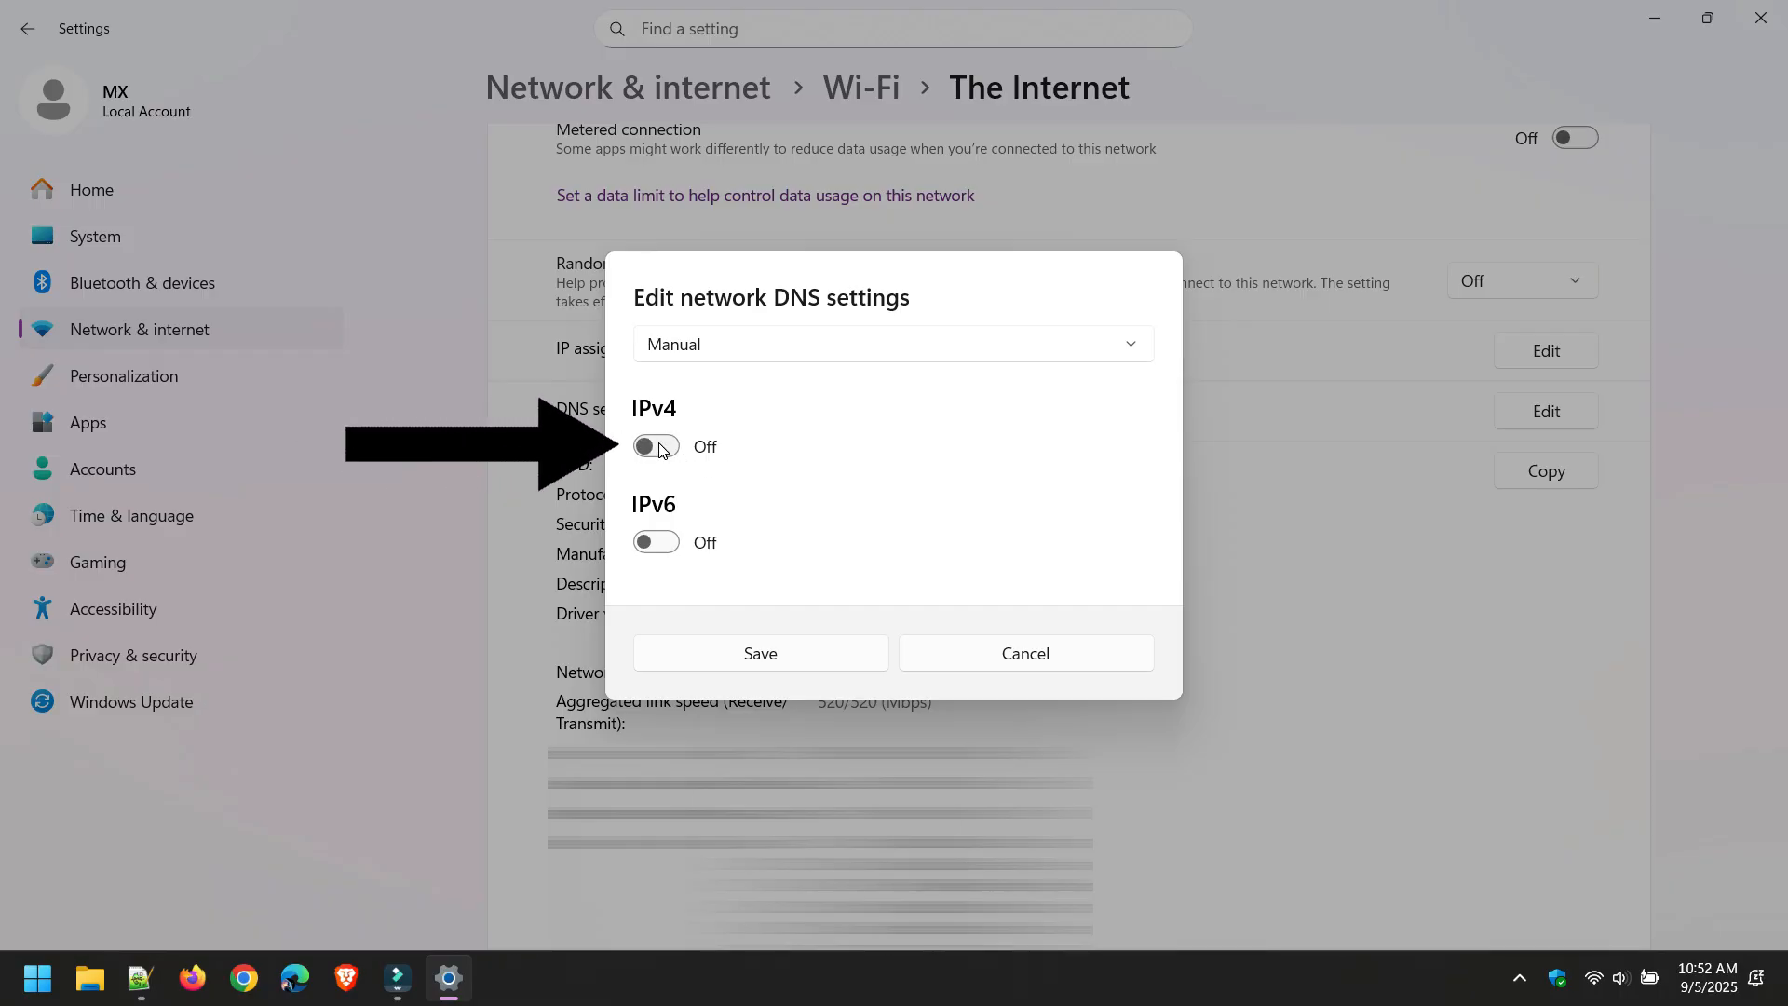
Enable IPv4 DNS with preferred 1.1.1.3 and alternate 1.0.0.3, DNS over HTTPS on automatic template
click(655, 446)
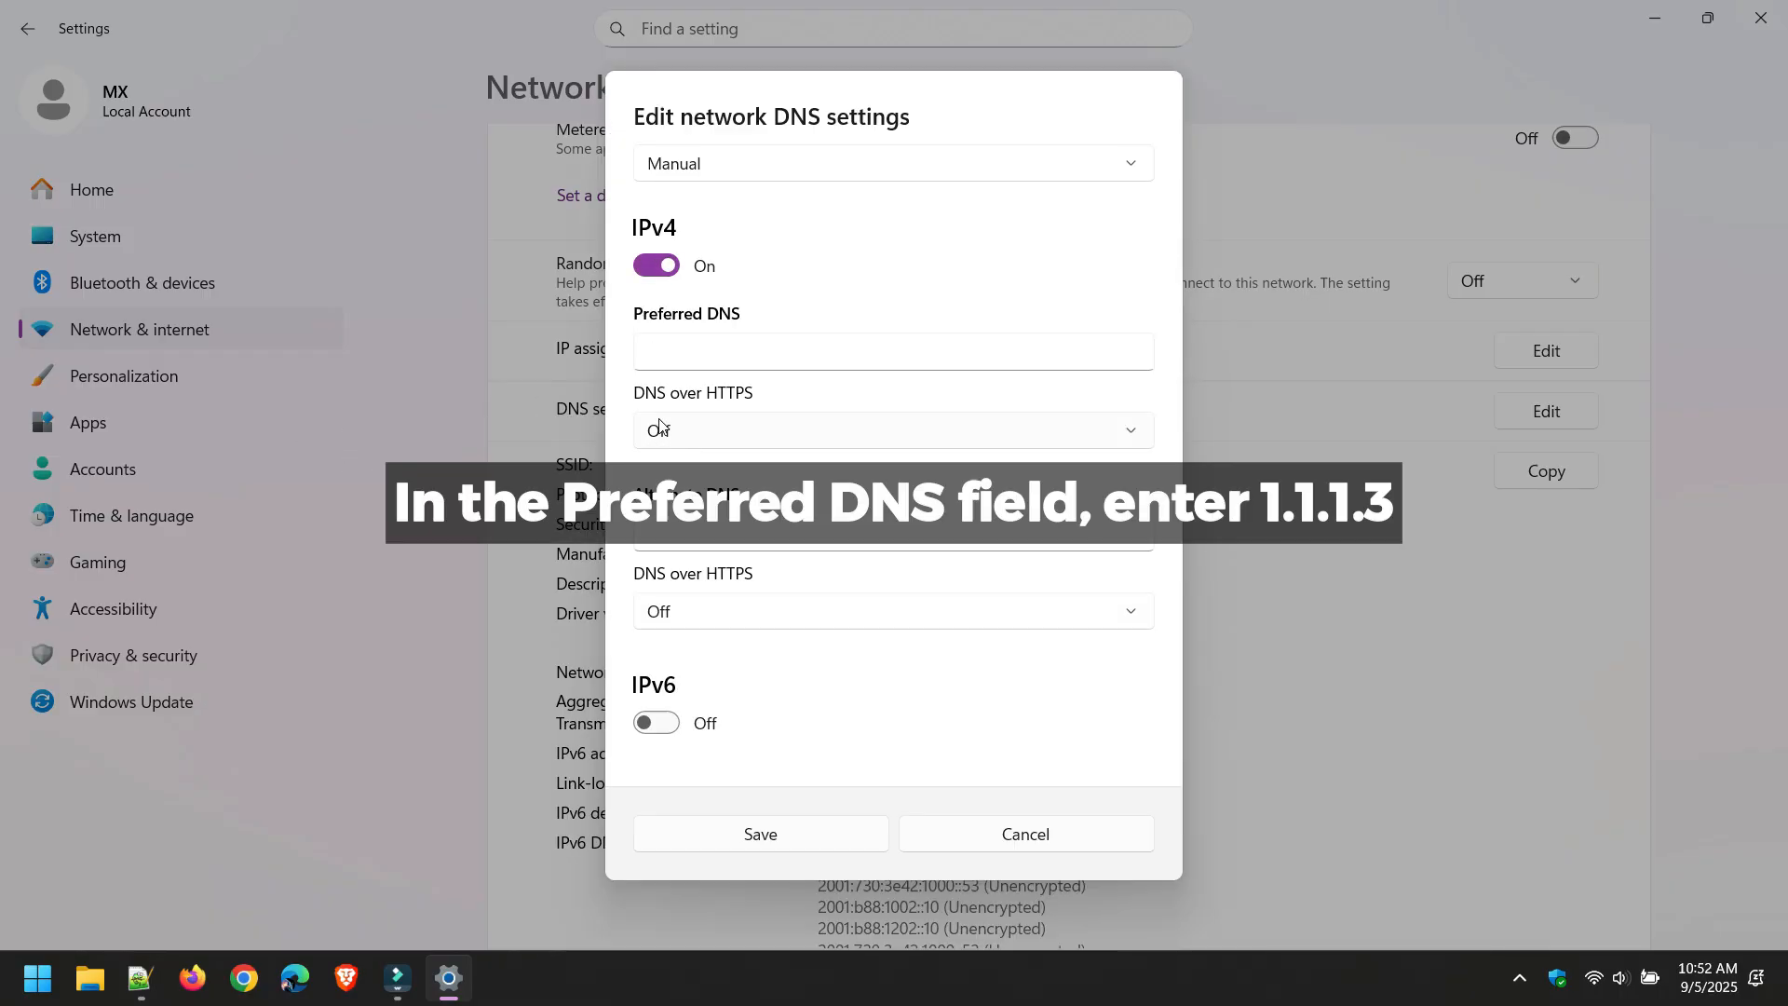
click(893, 350)
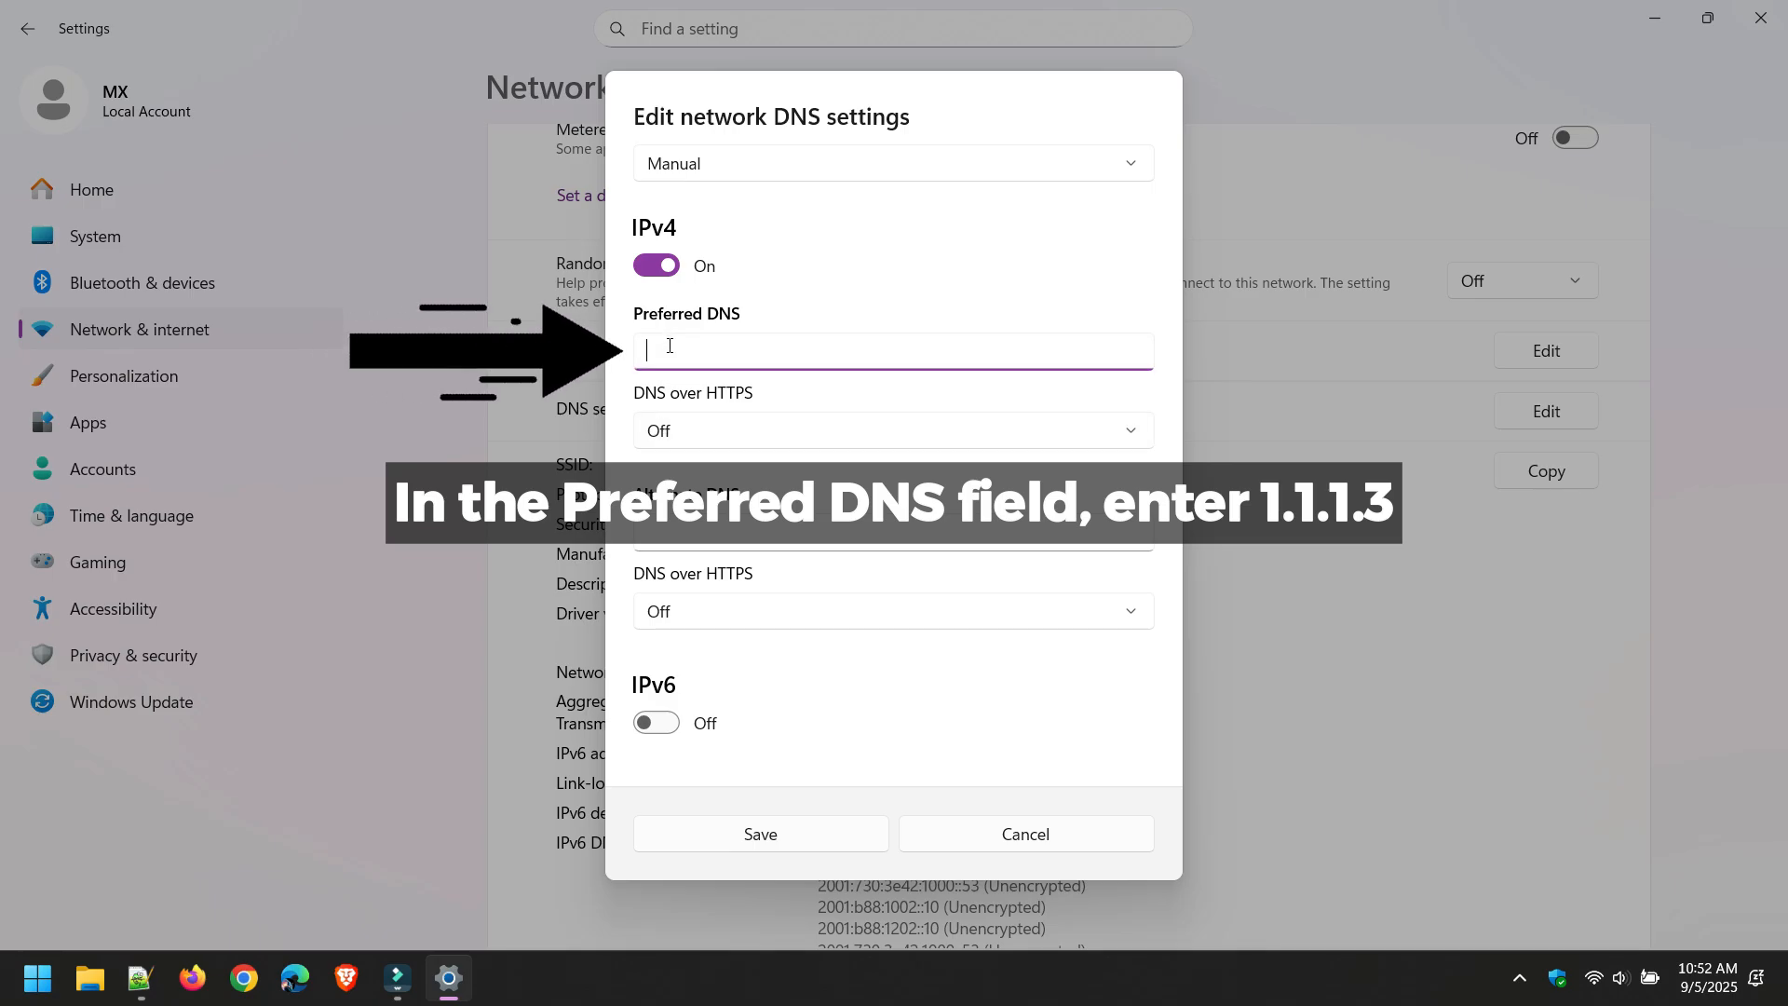
text(1.1.1.3)
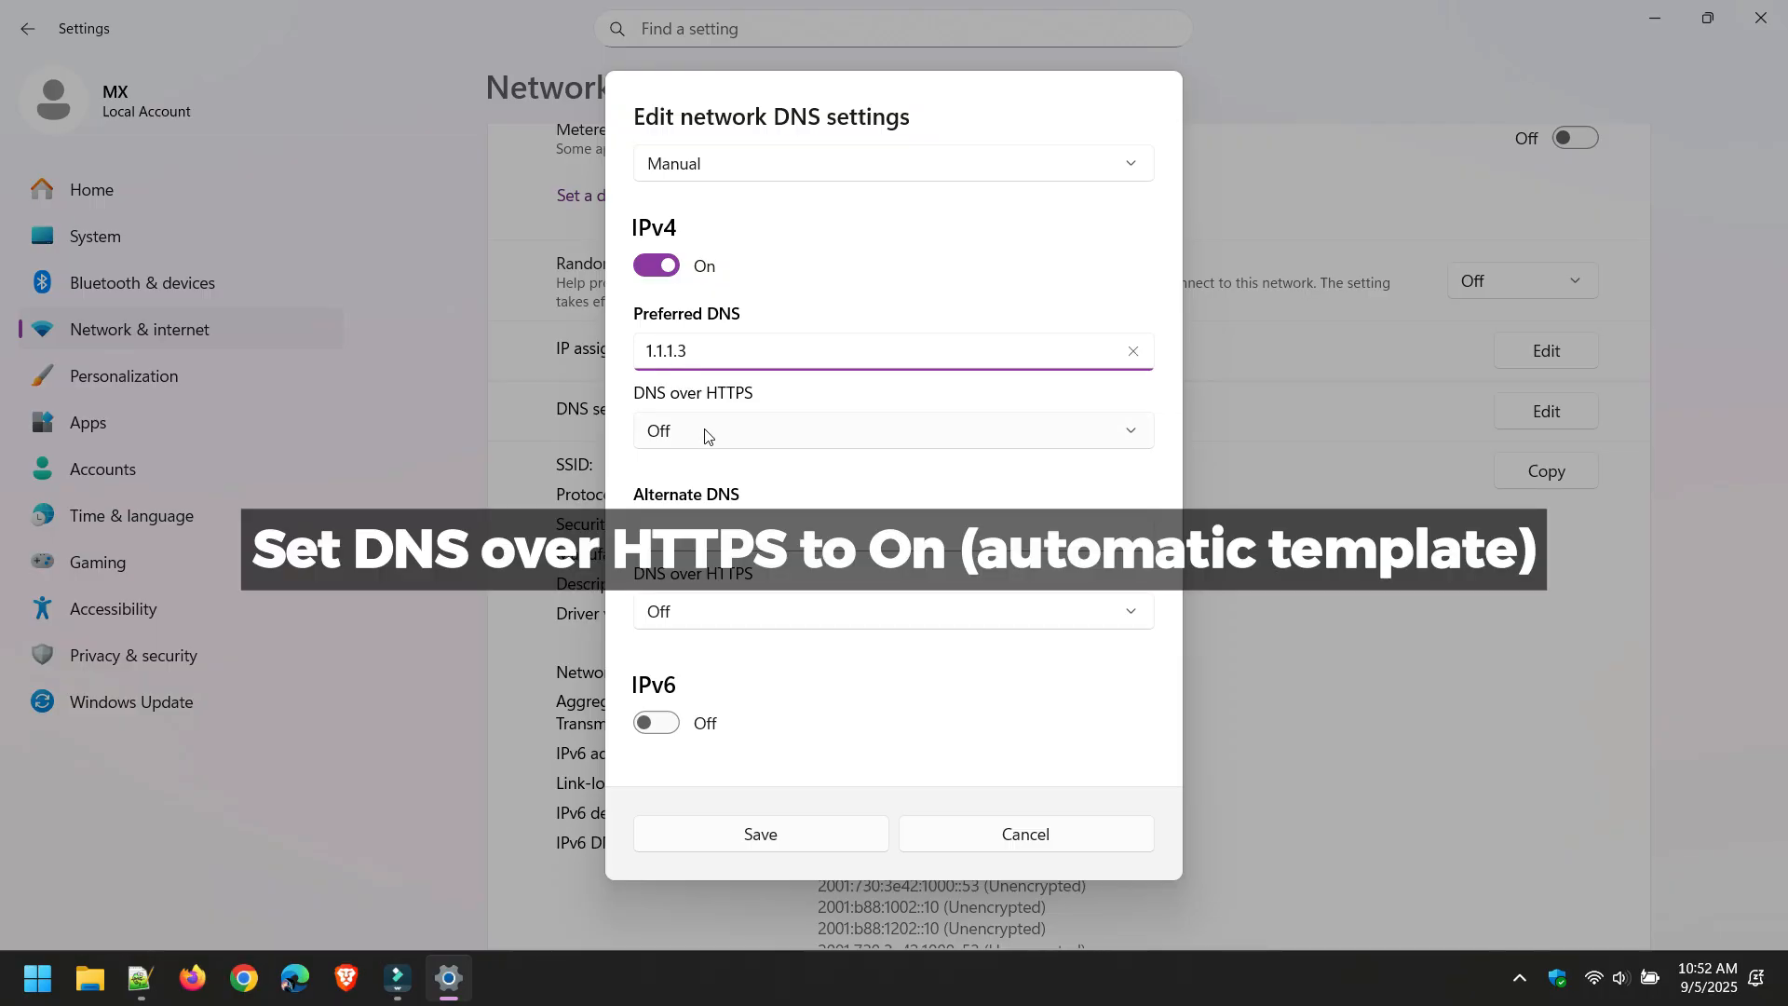
click(893, 430)
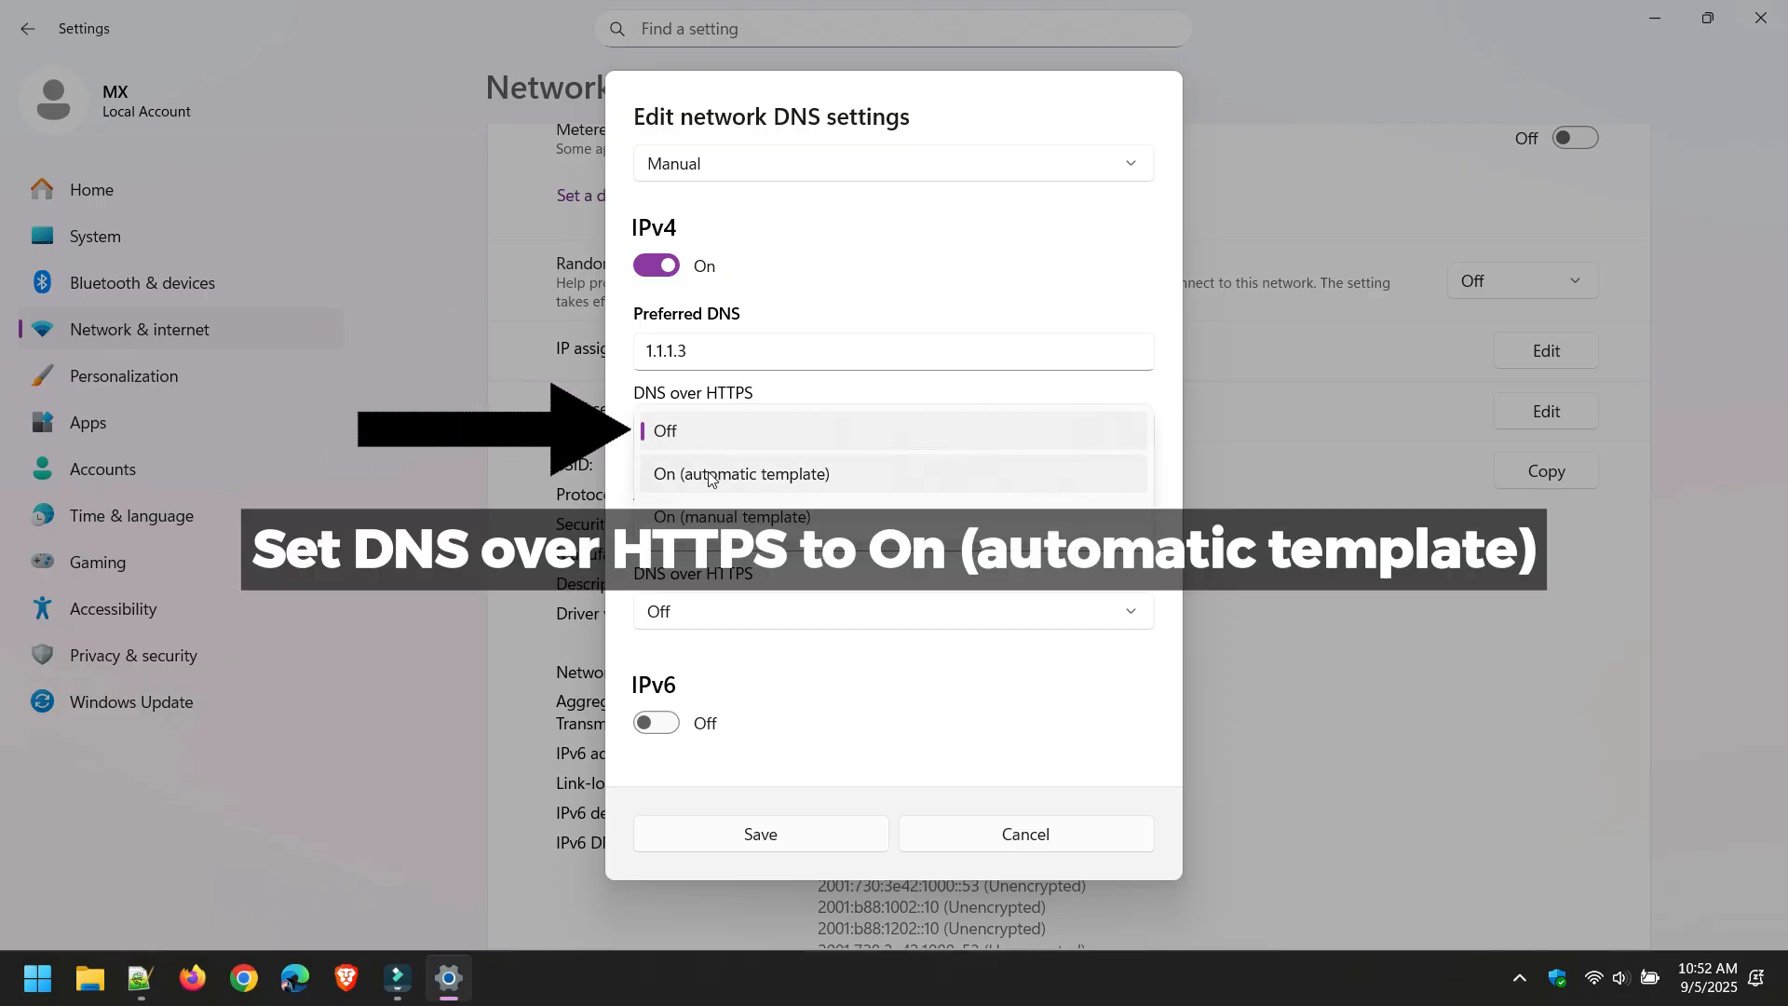
click(738, 473)
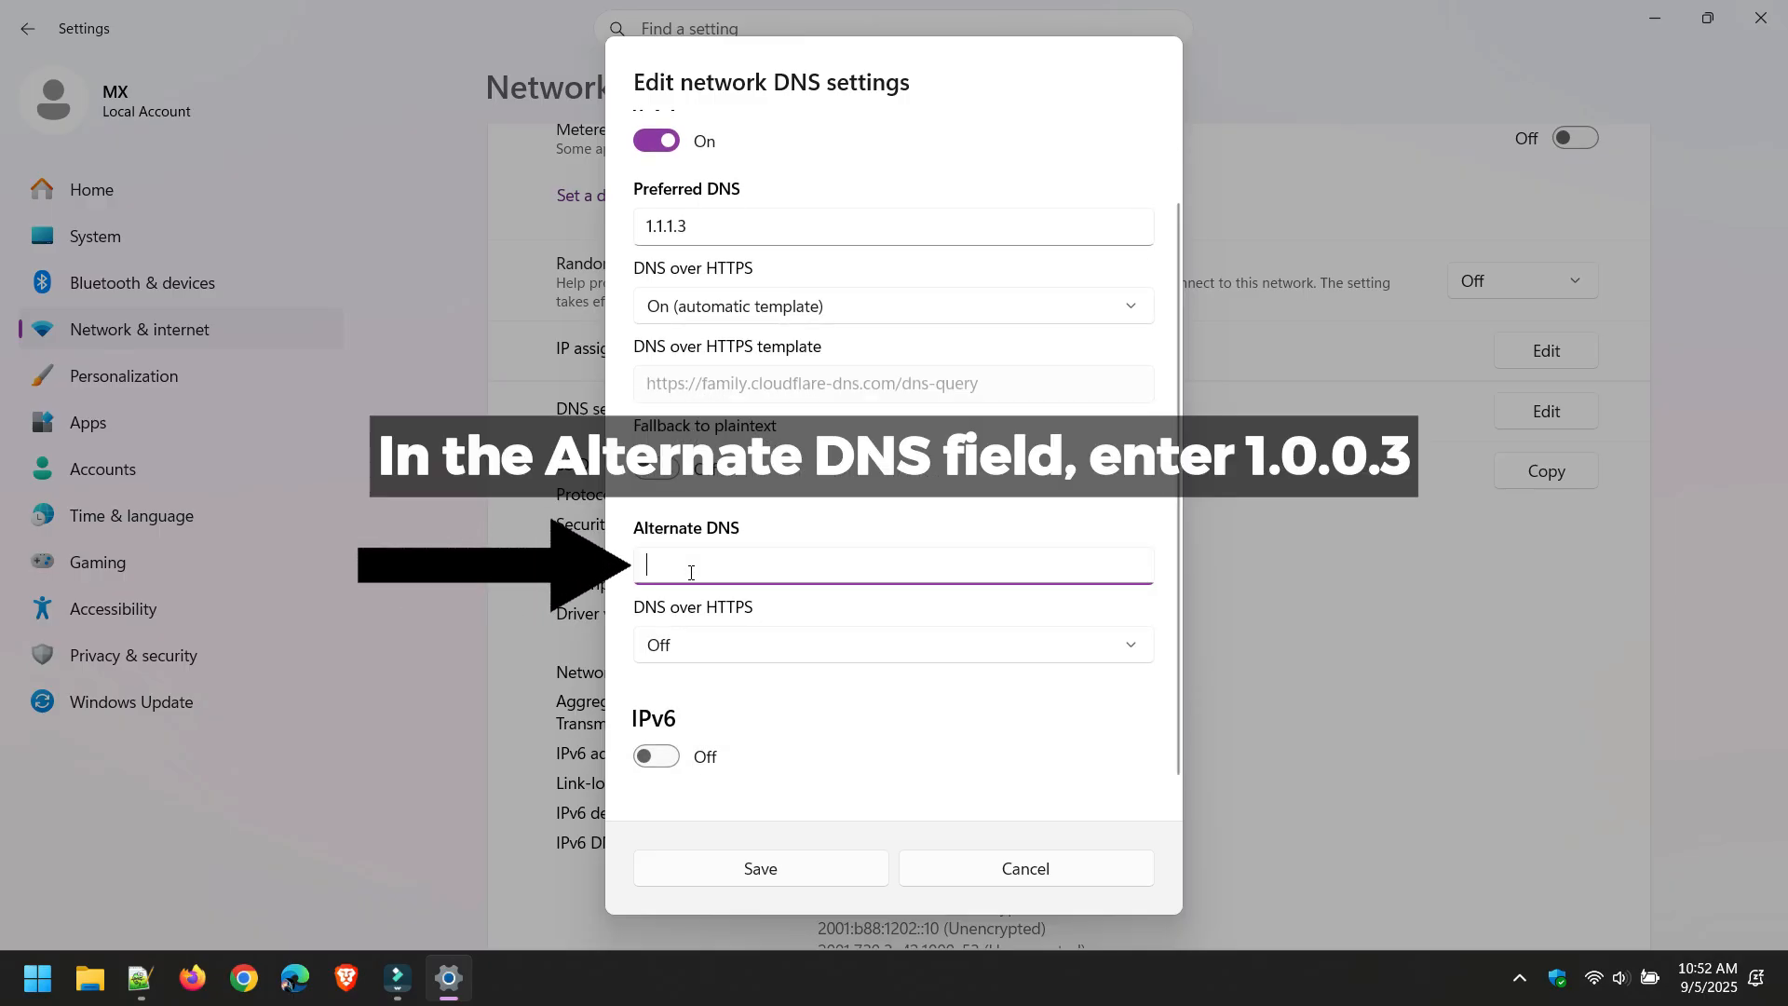
text(1.0.0.3)
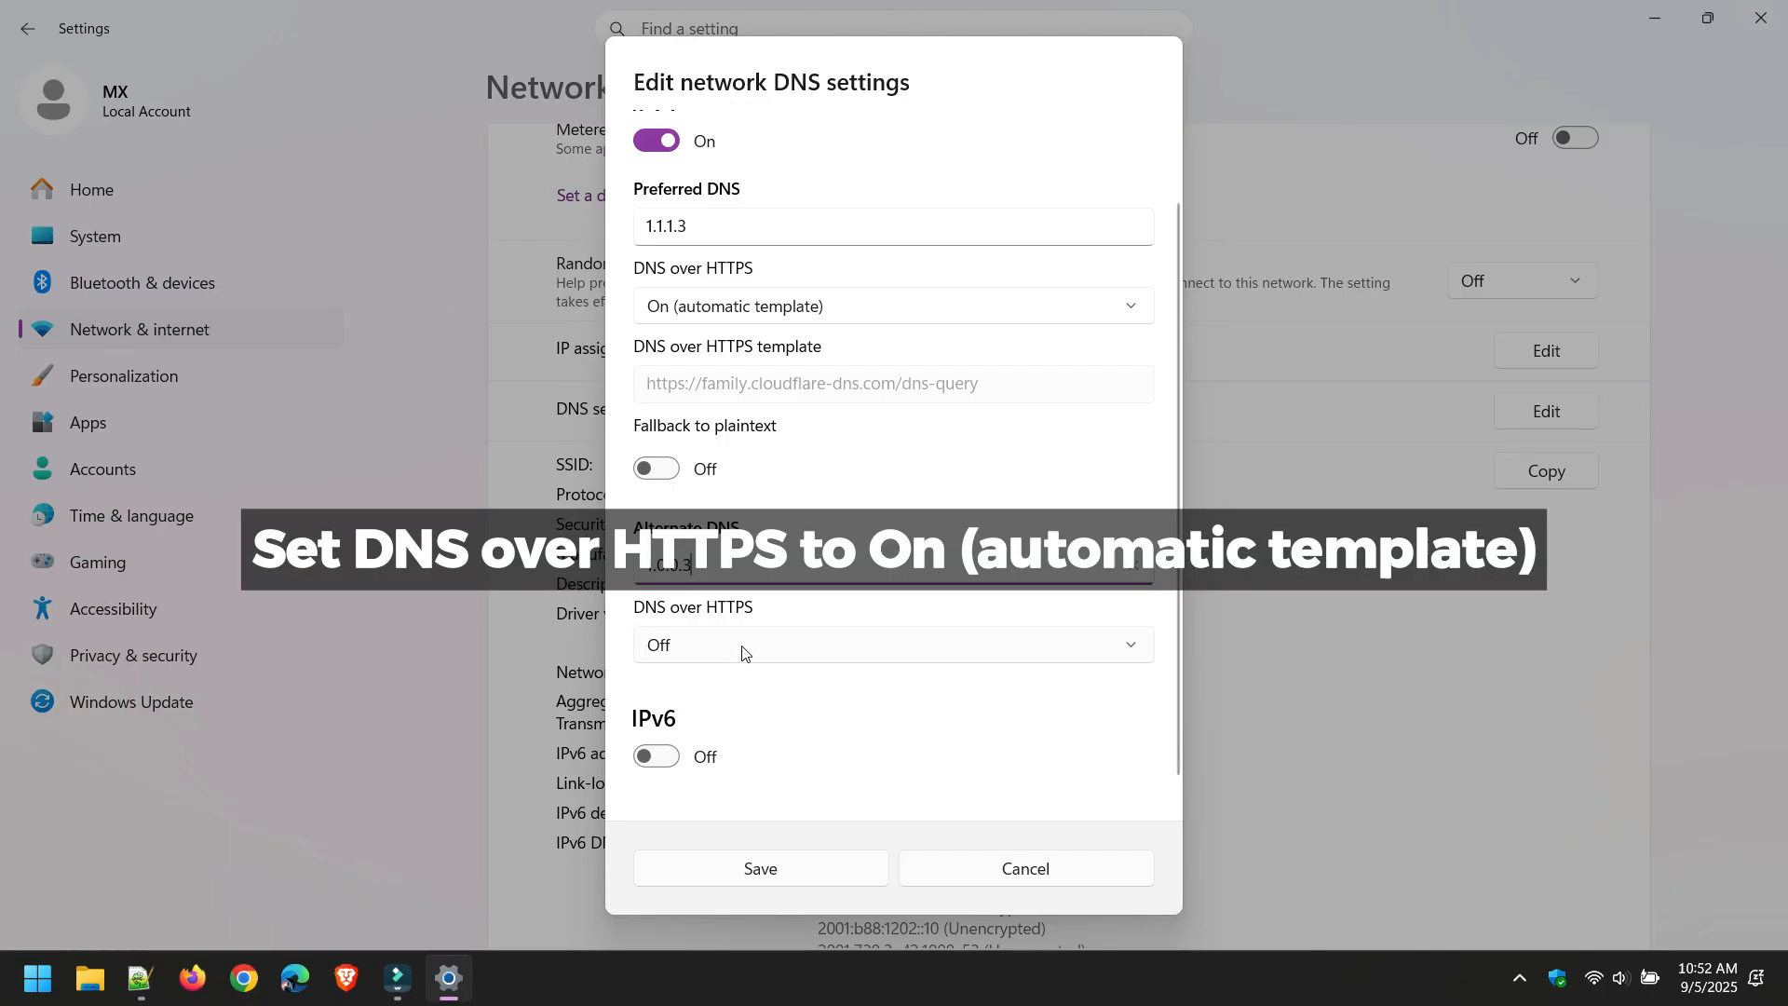
click(893, 644)
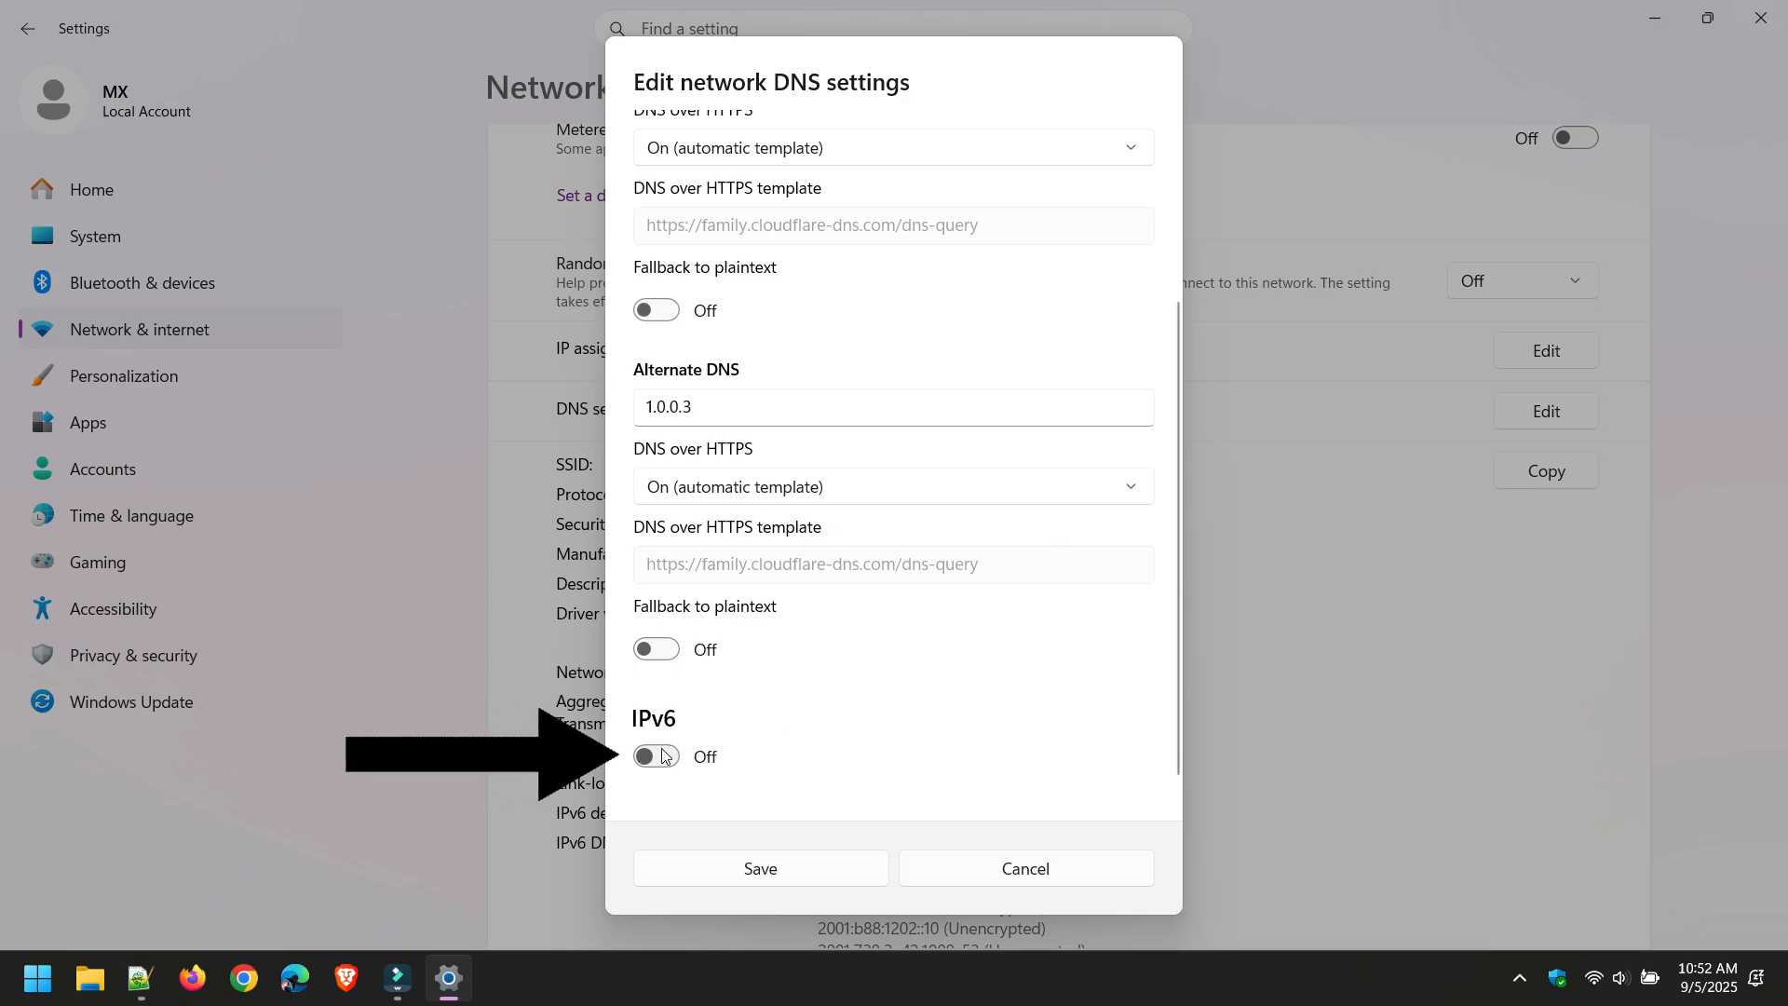
Enable IPv6 DNS with preferred server 2606:4700:4700::1113 encrypted via automatic template
click(655, 756)
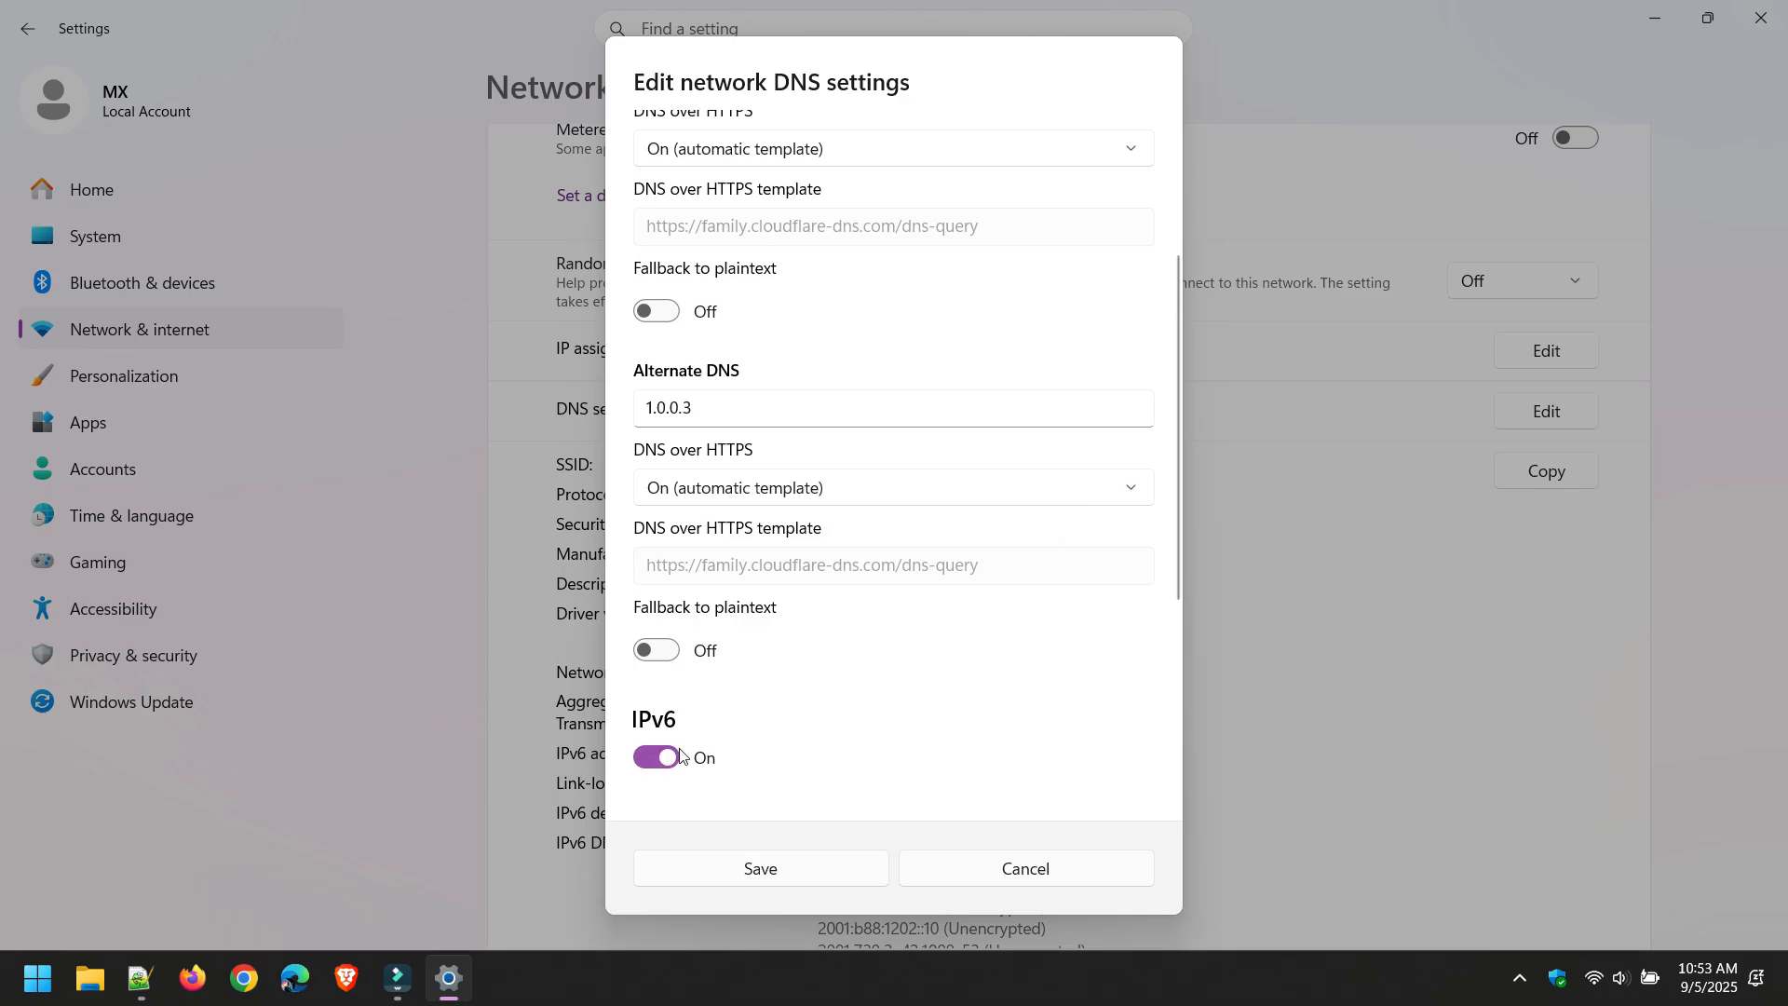
click(656, 756)
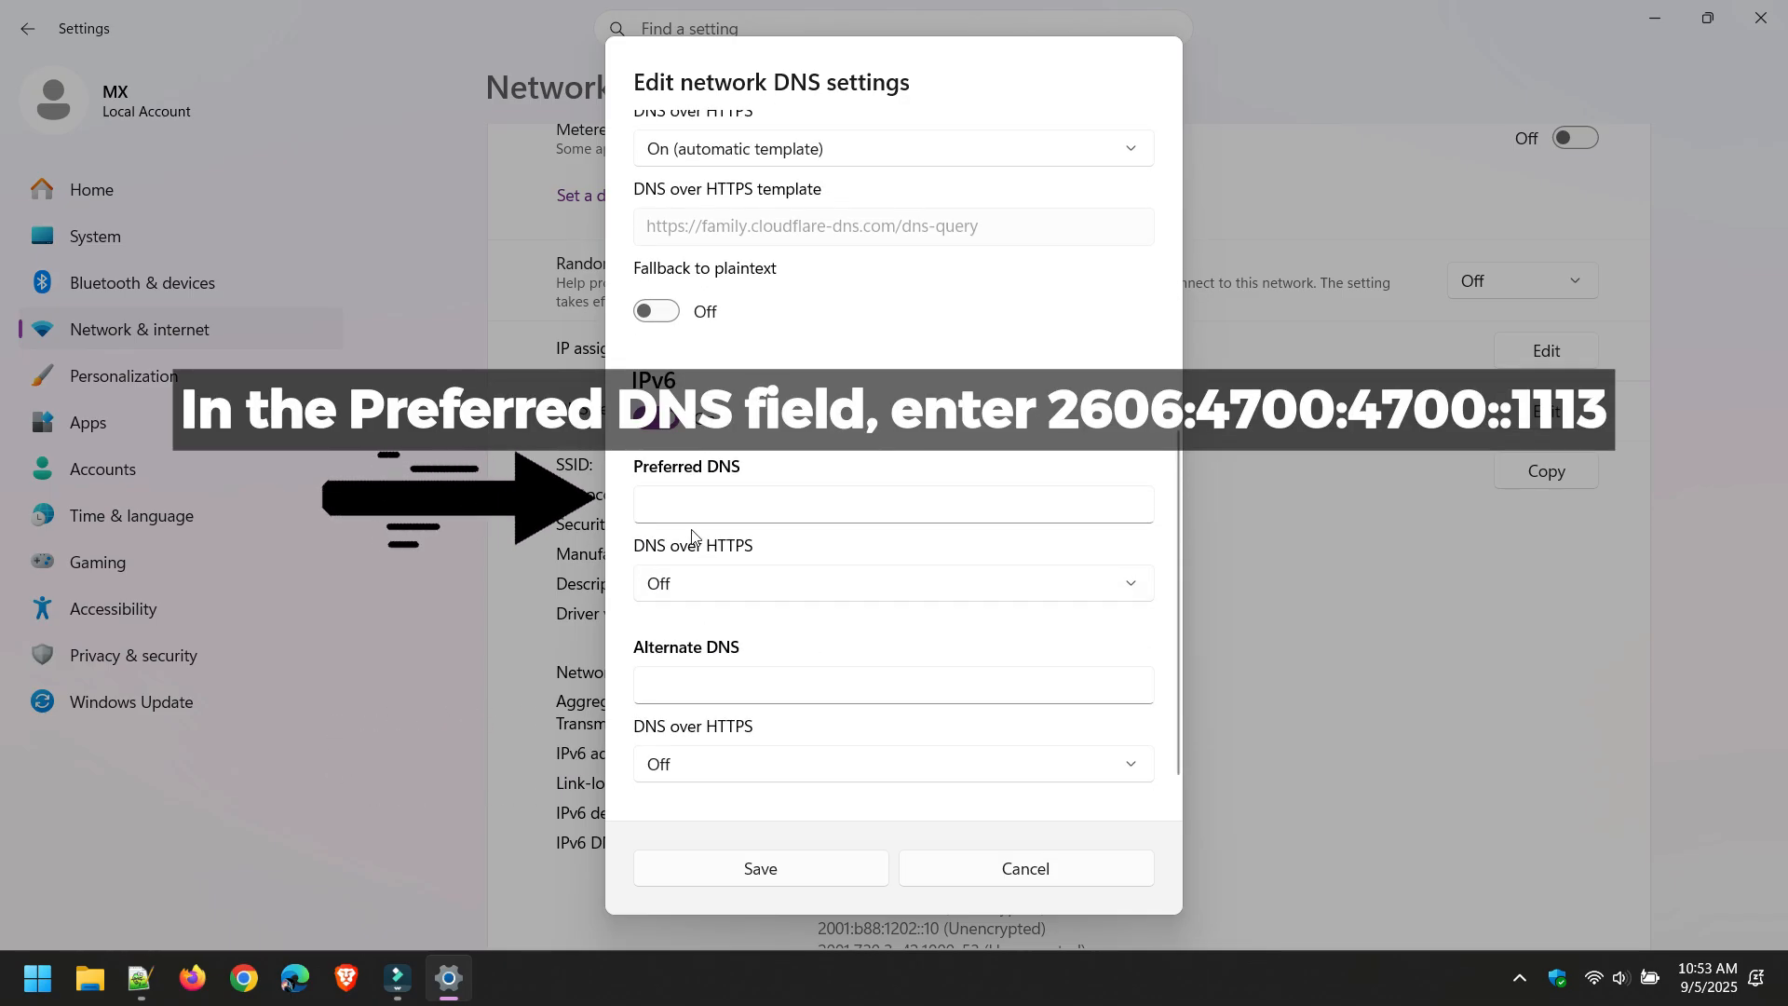
click(893, 503)
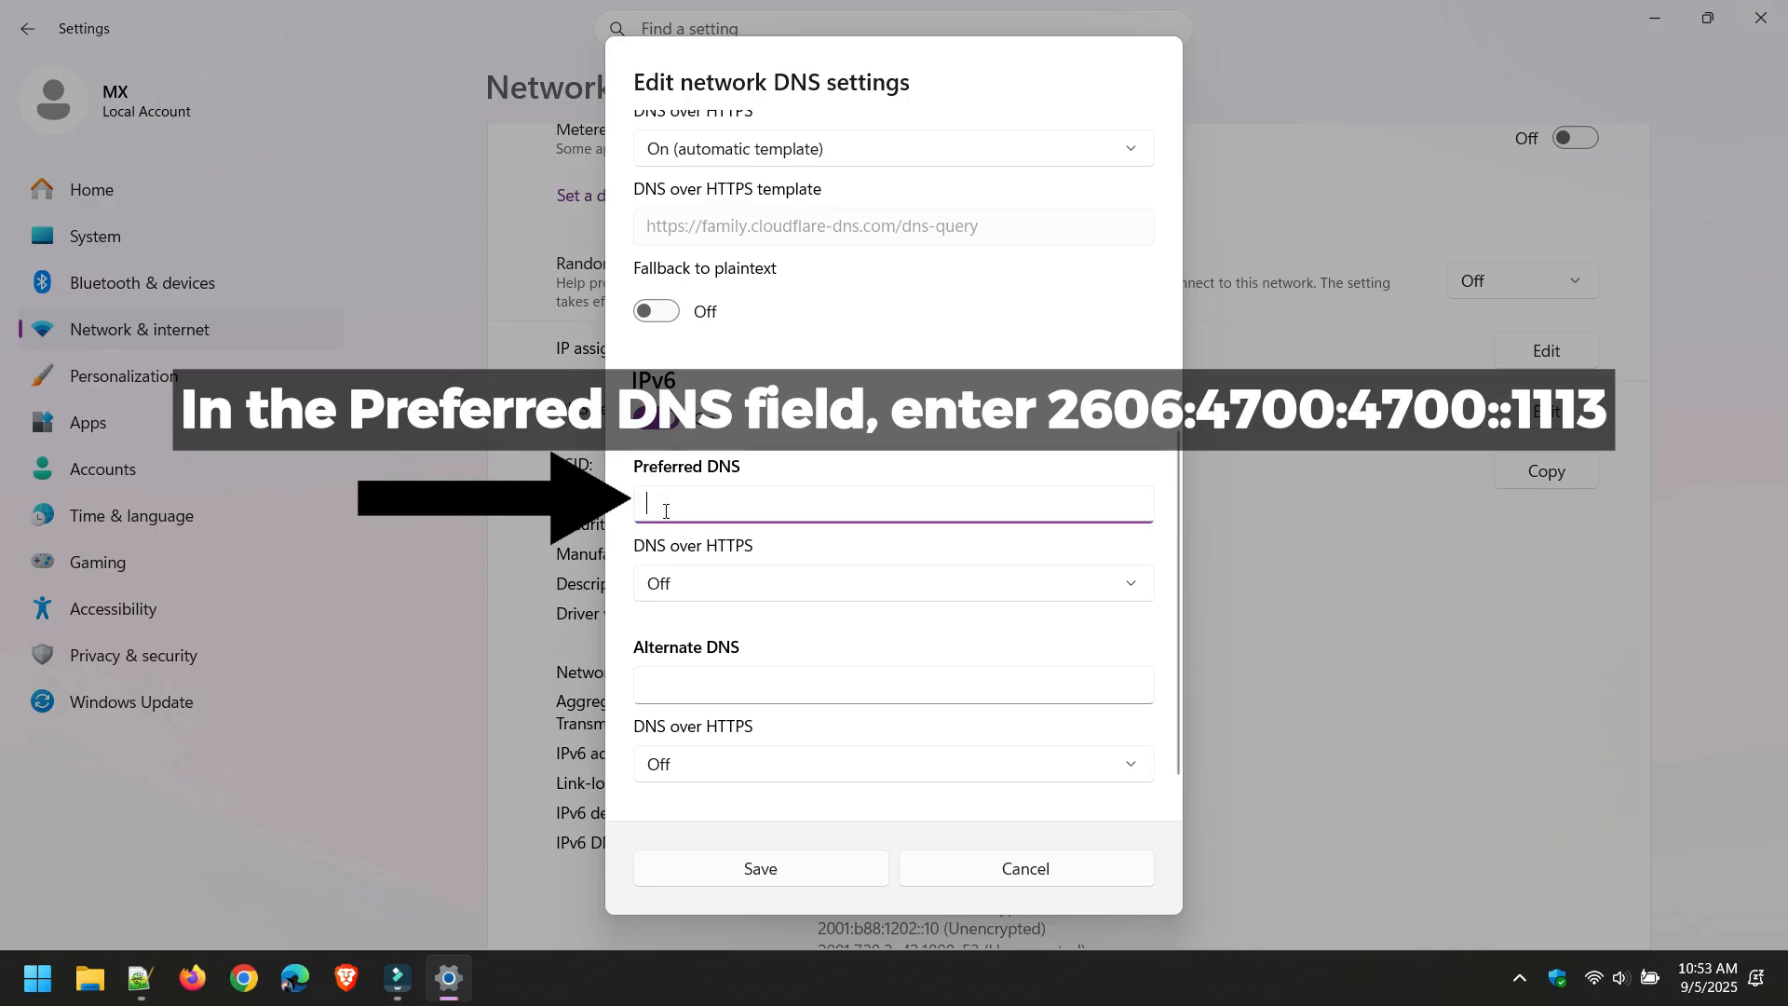
text(2606:4700:4700::1113)
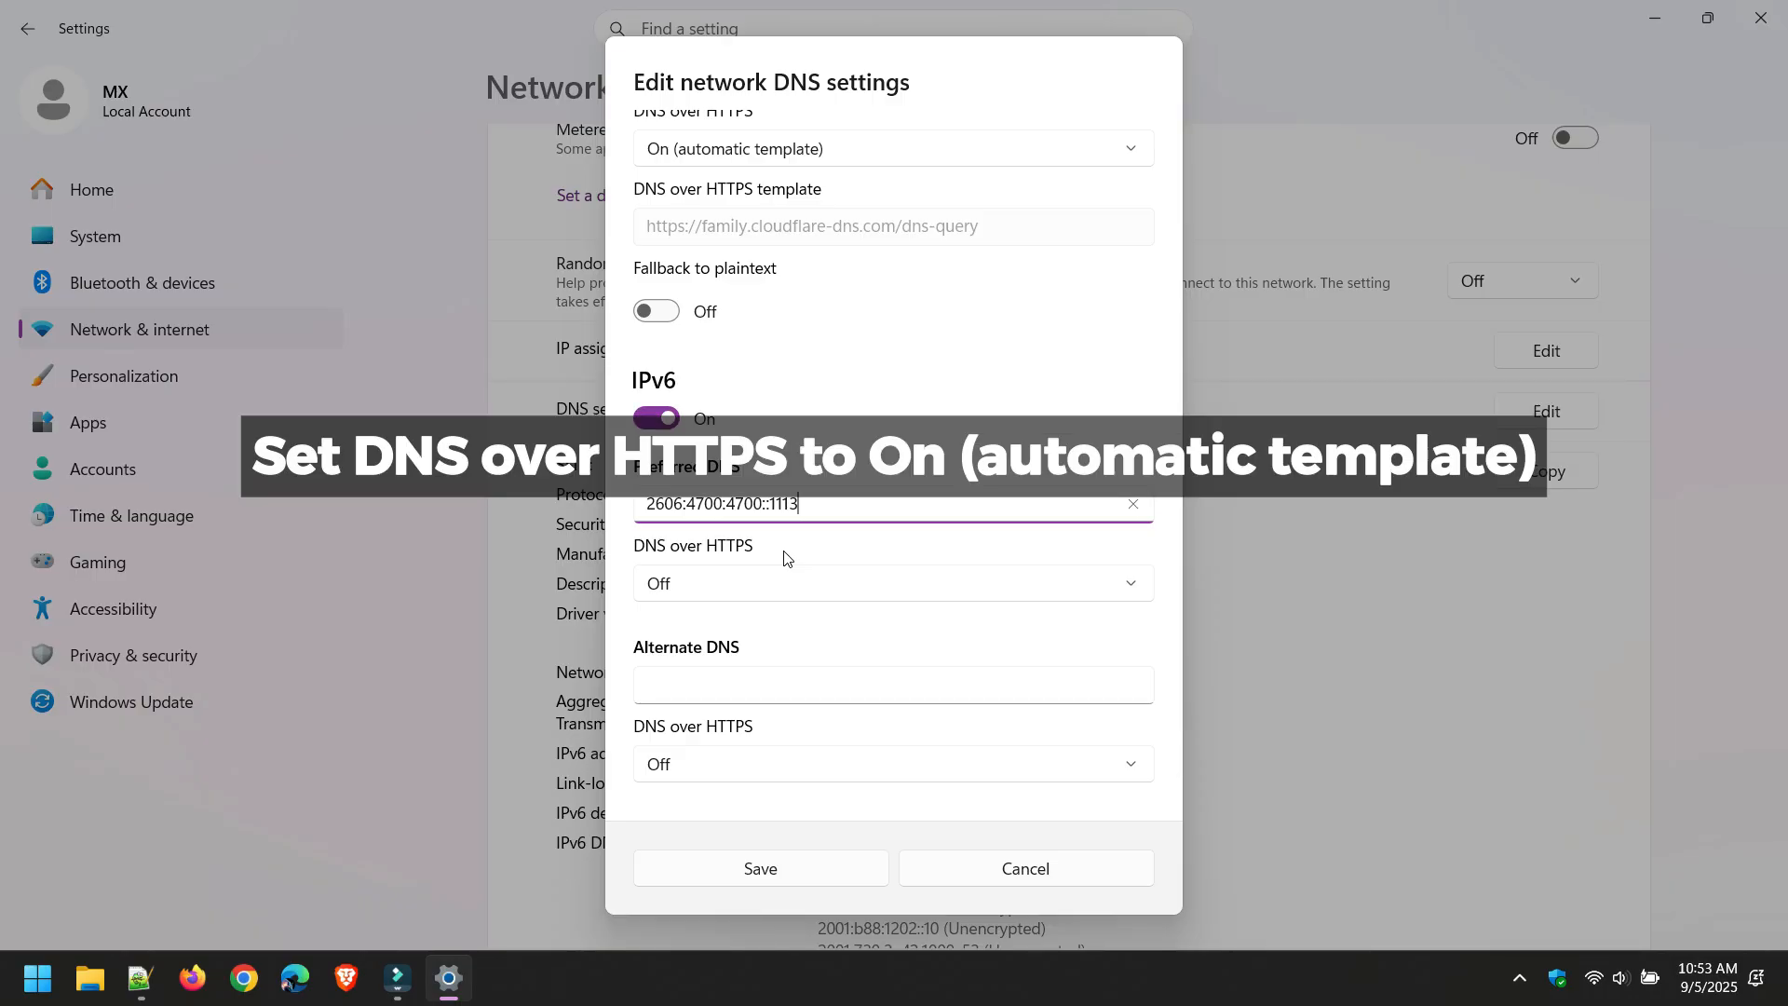
click(893, 583)
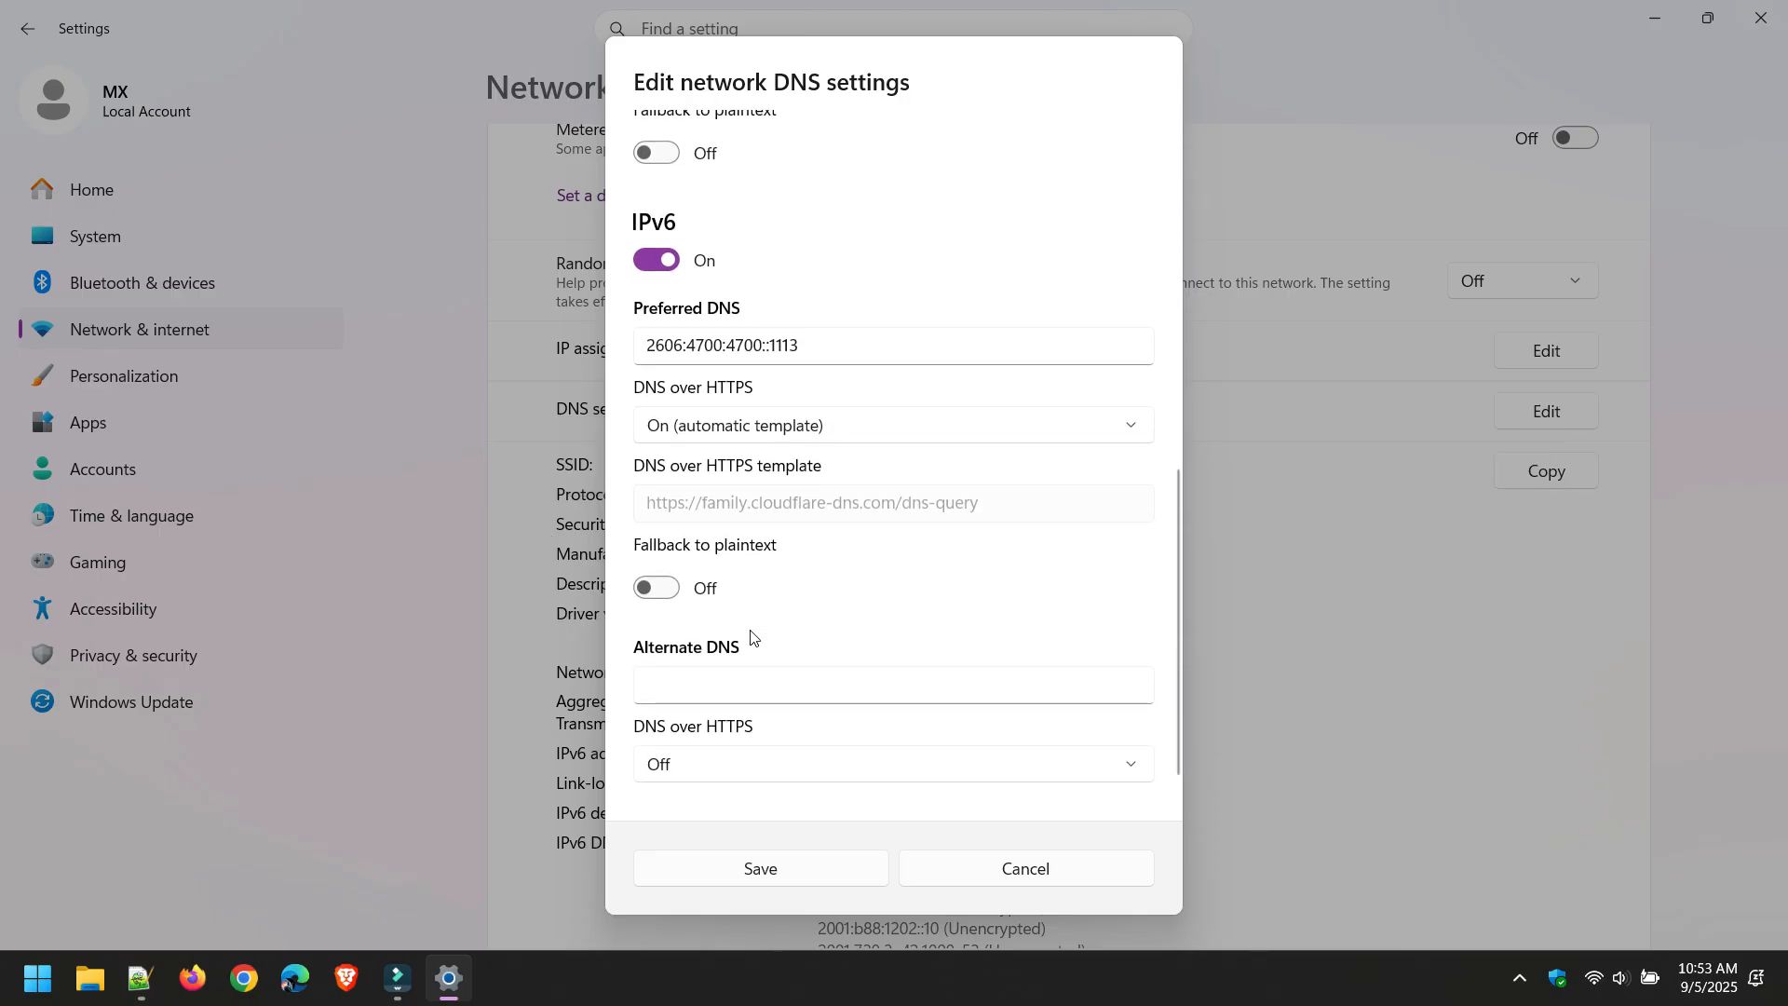
Add alternate IPv6 server 2606:4700:4700::1003 with DNS over HTTPS and save the manual DNS setup
click(893, 683)
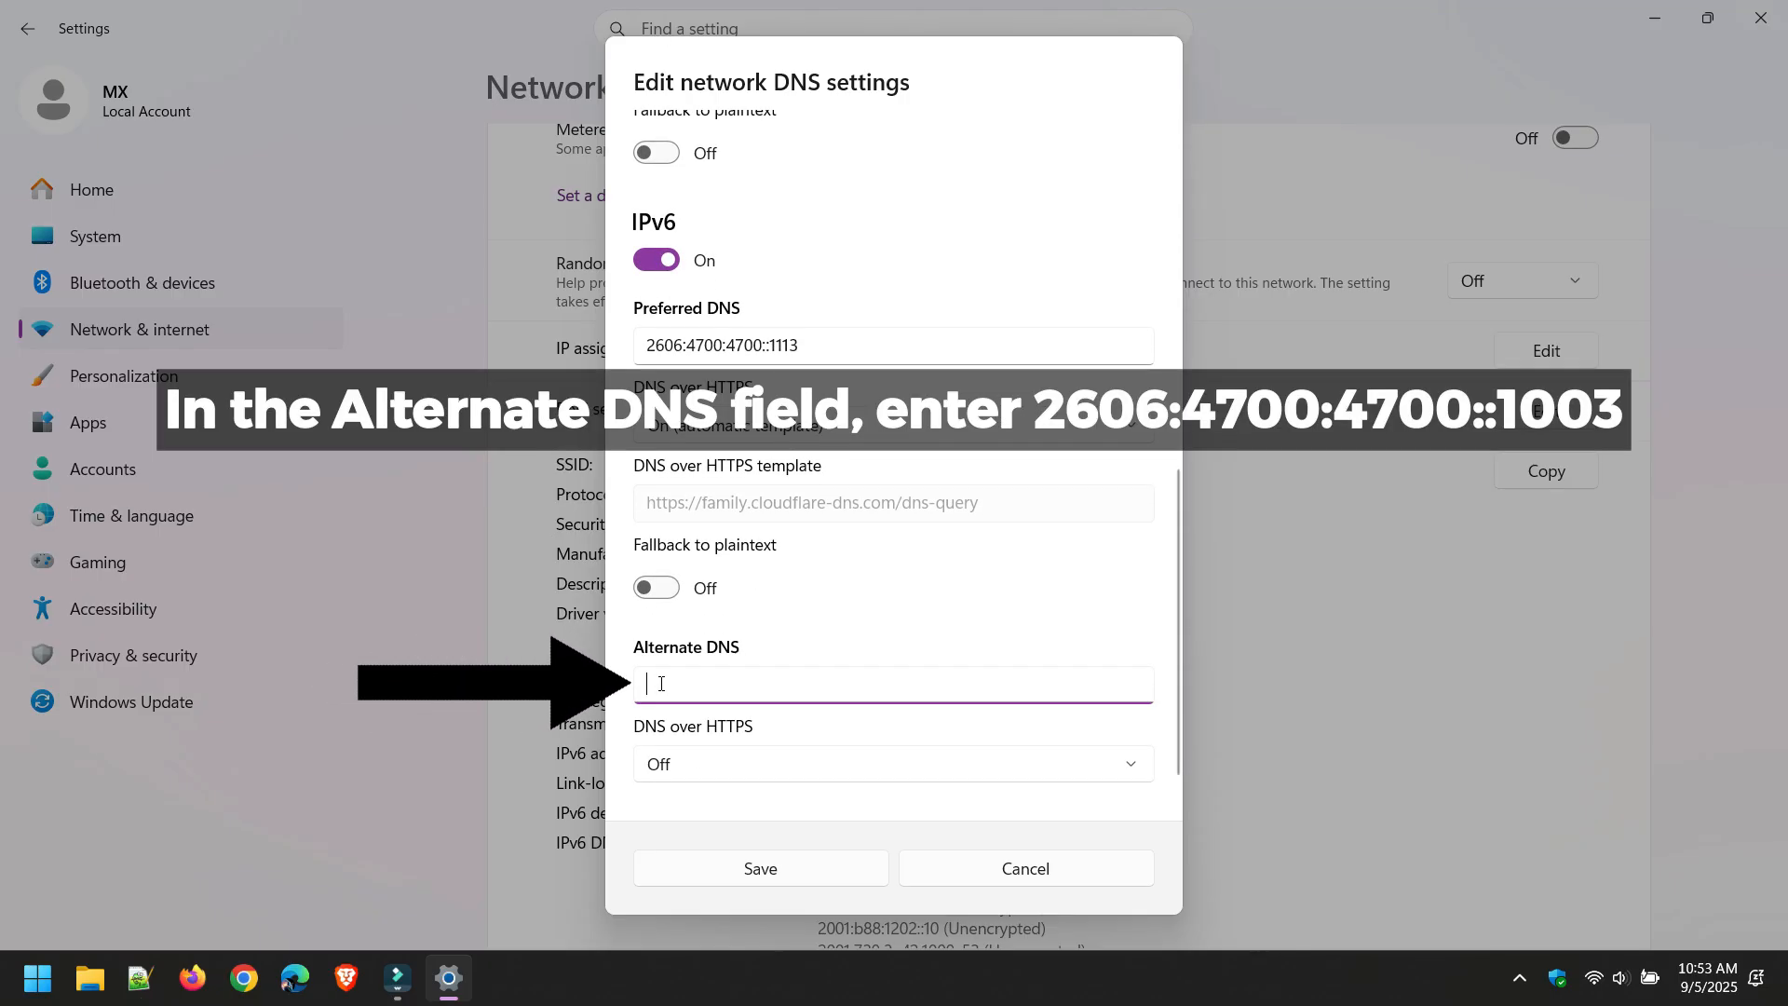
text(2606:4700:4700::1003)
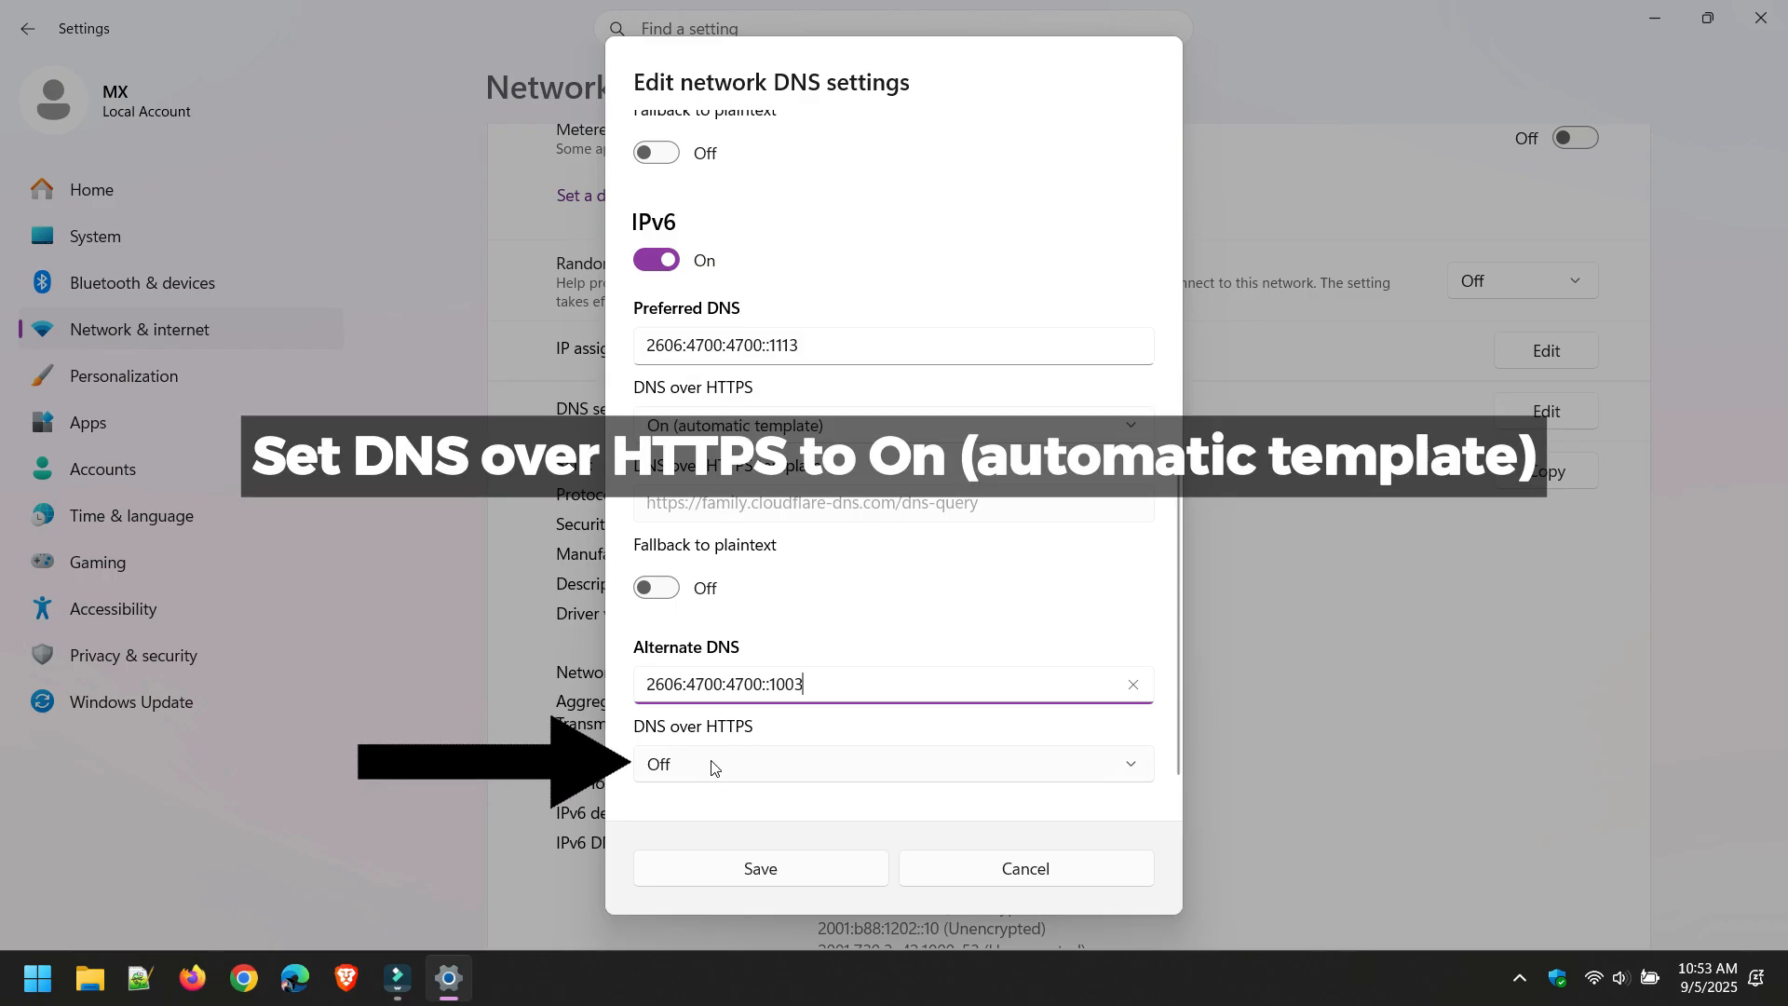
click(894, 763)
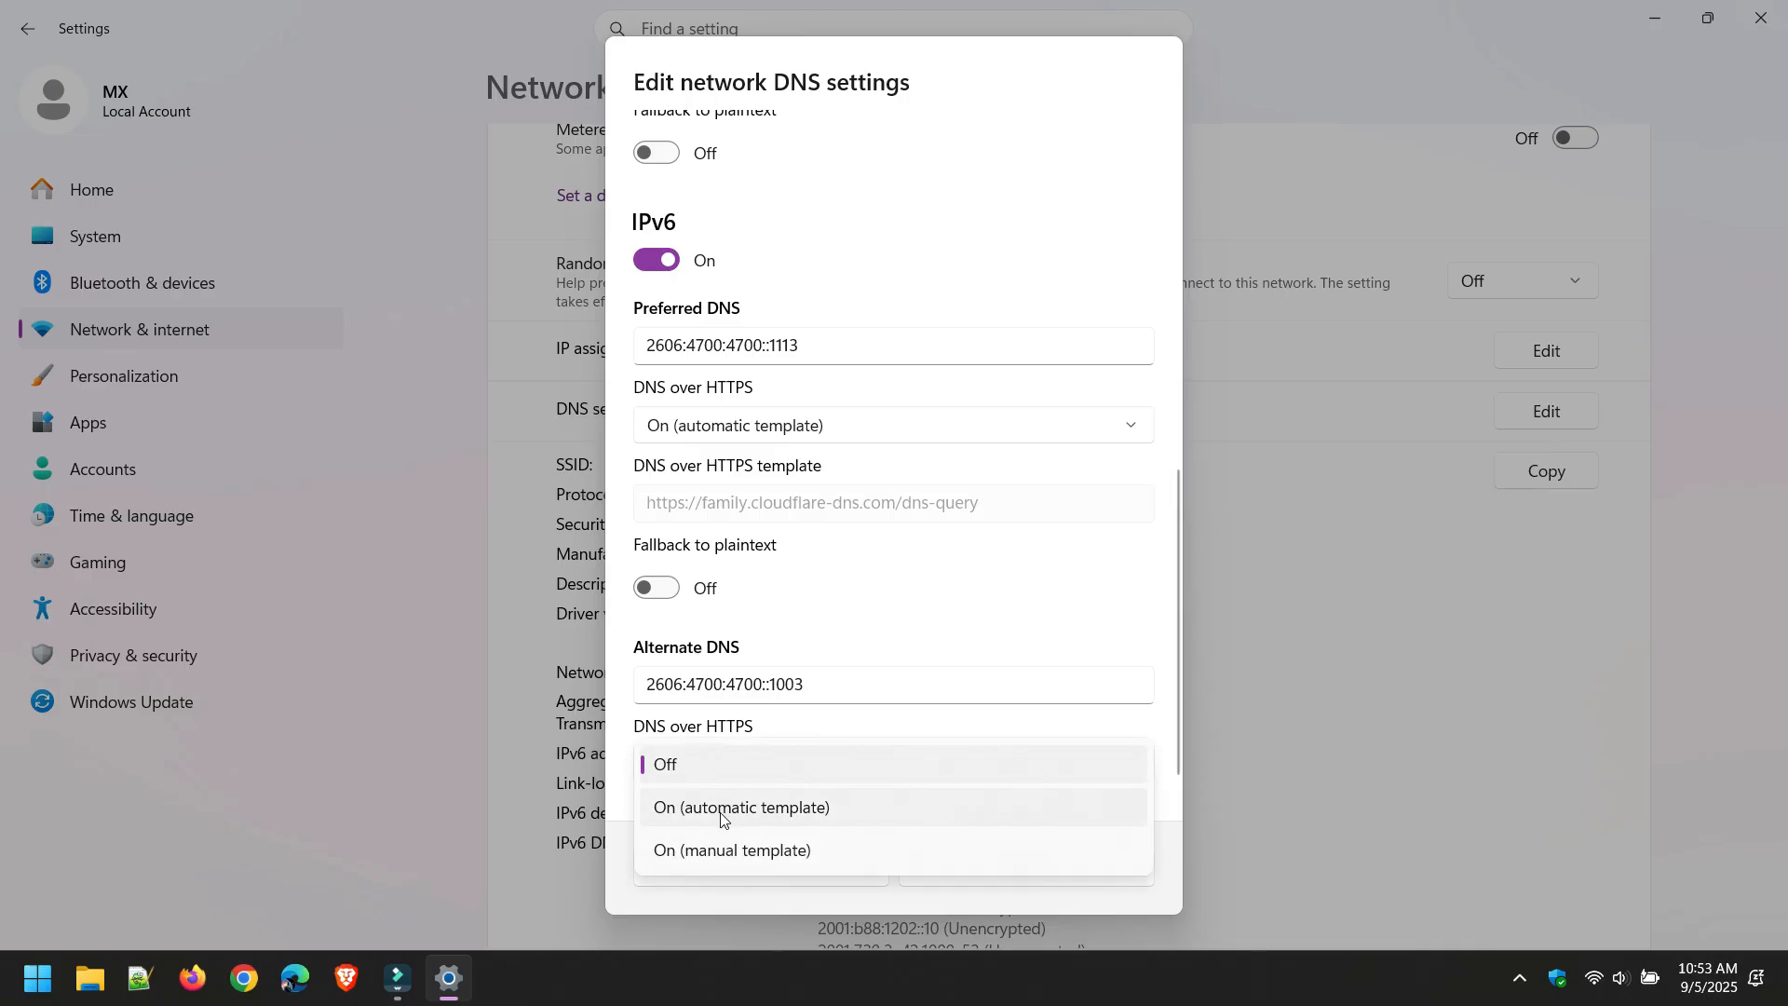
click(741, 806)
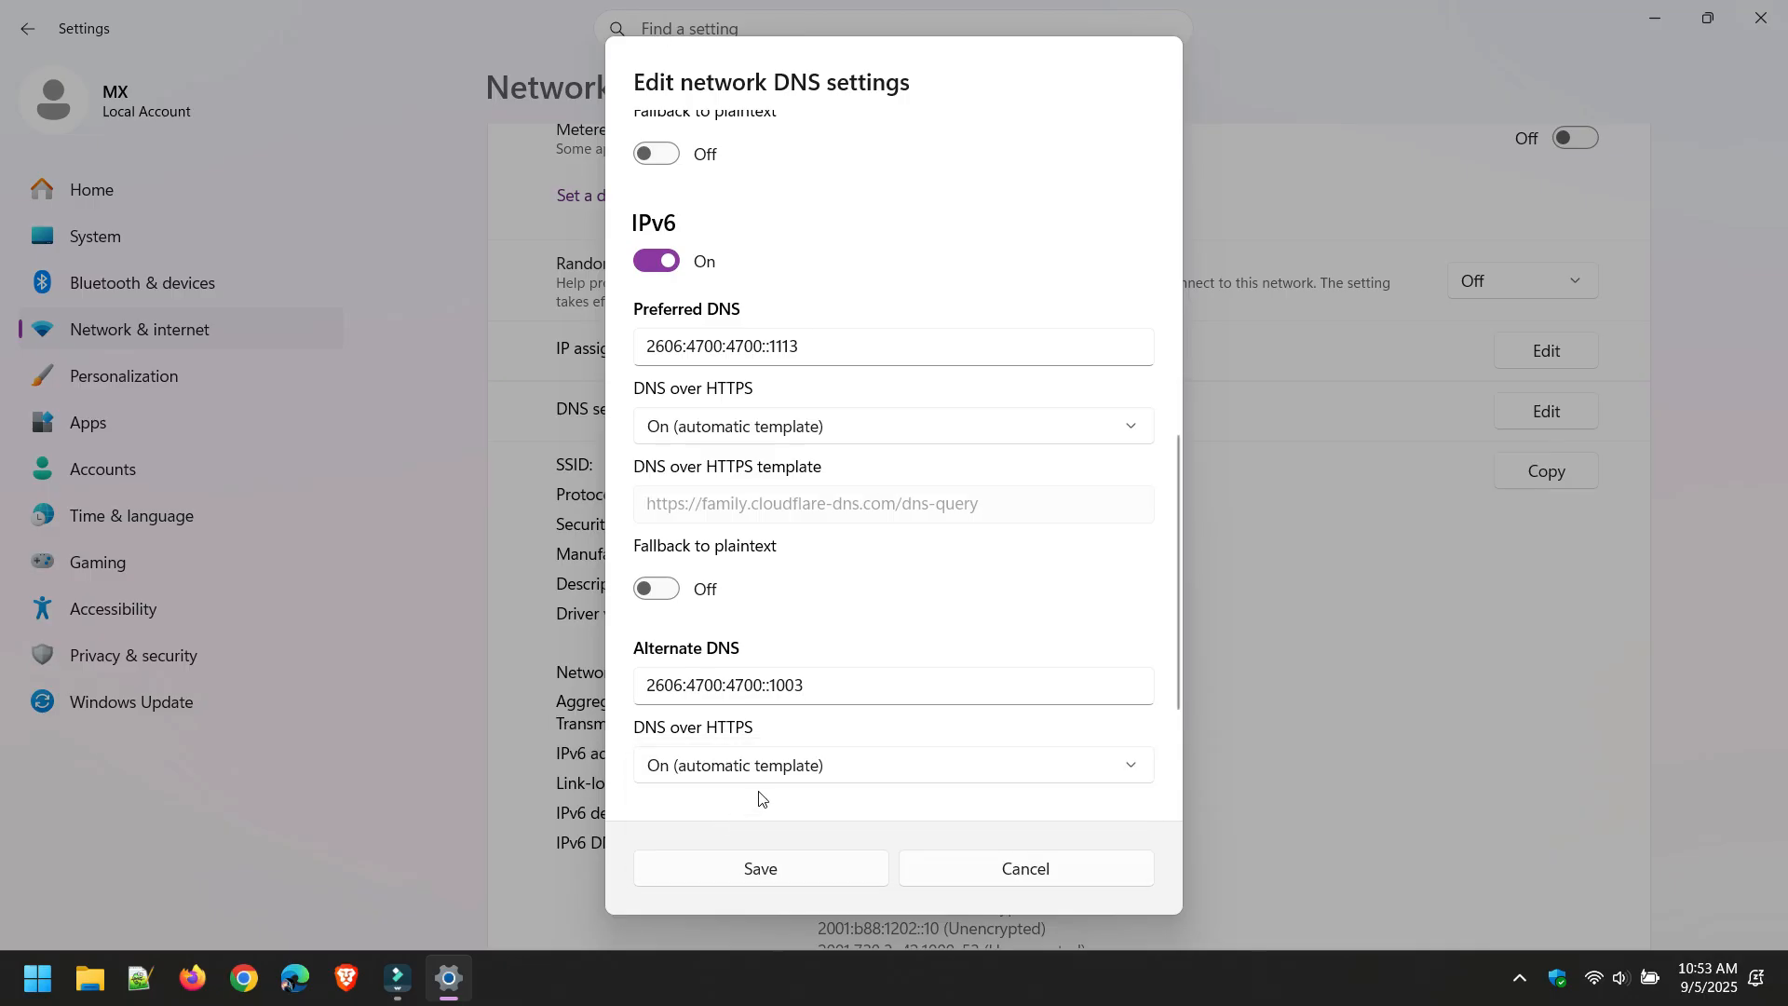
scroll(down, 3)
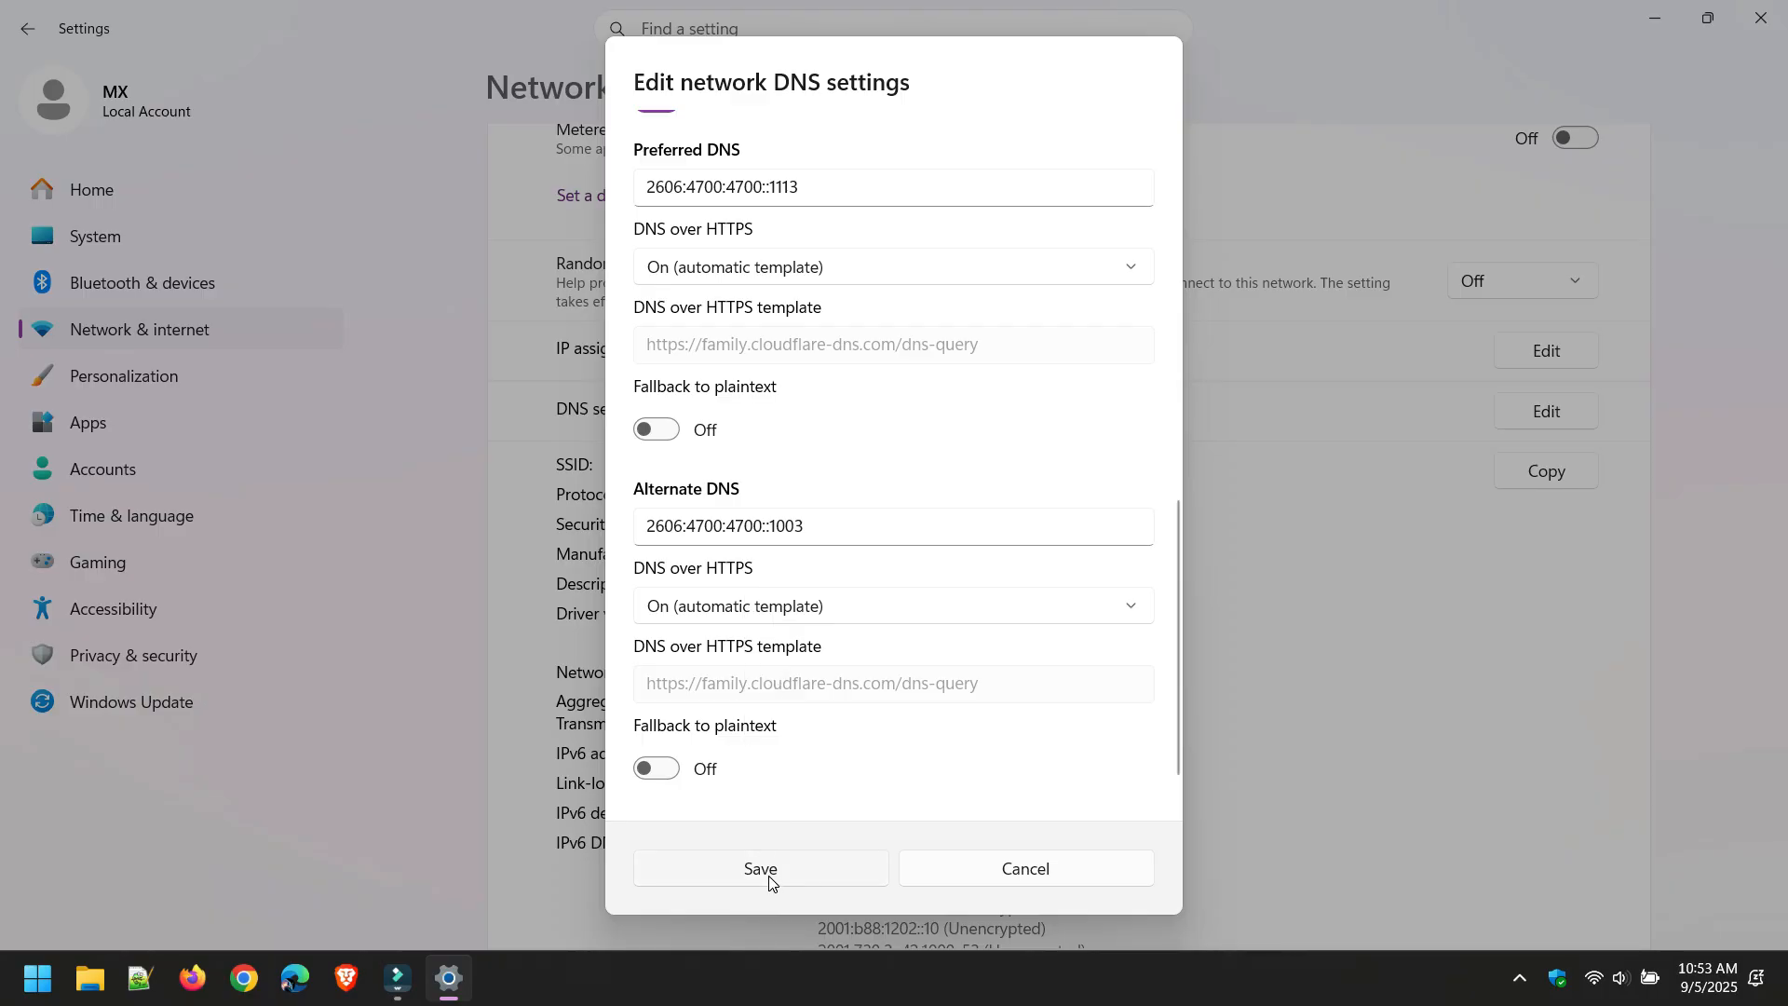
click(760, 868)
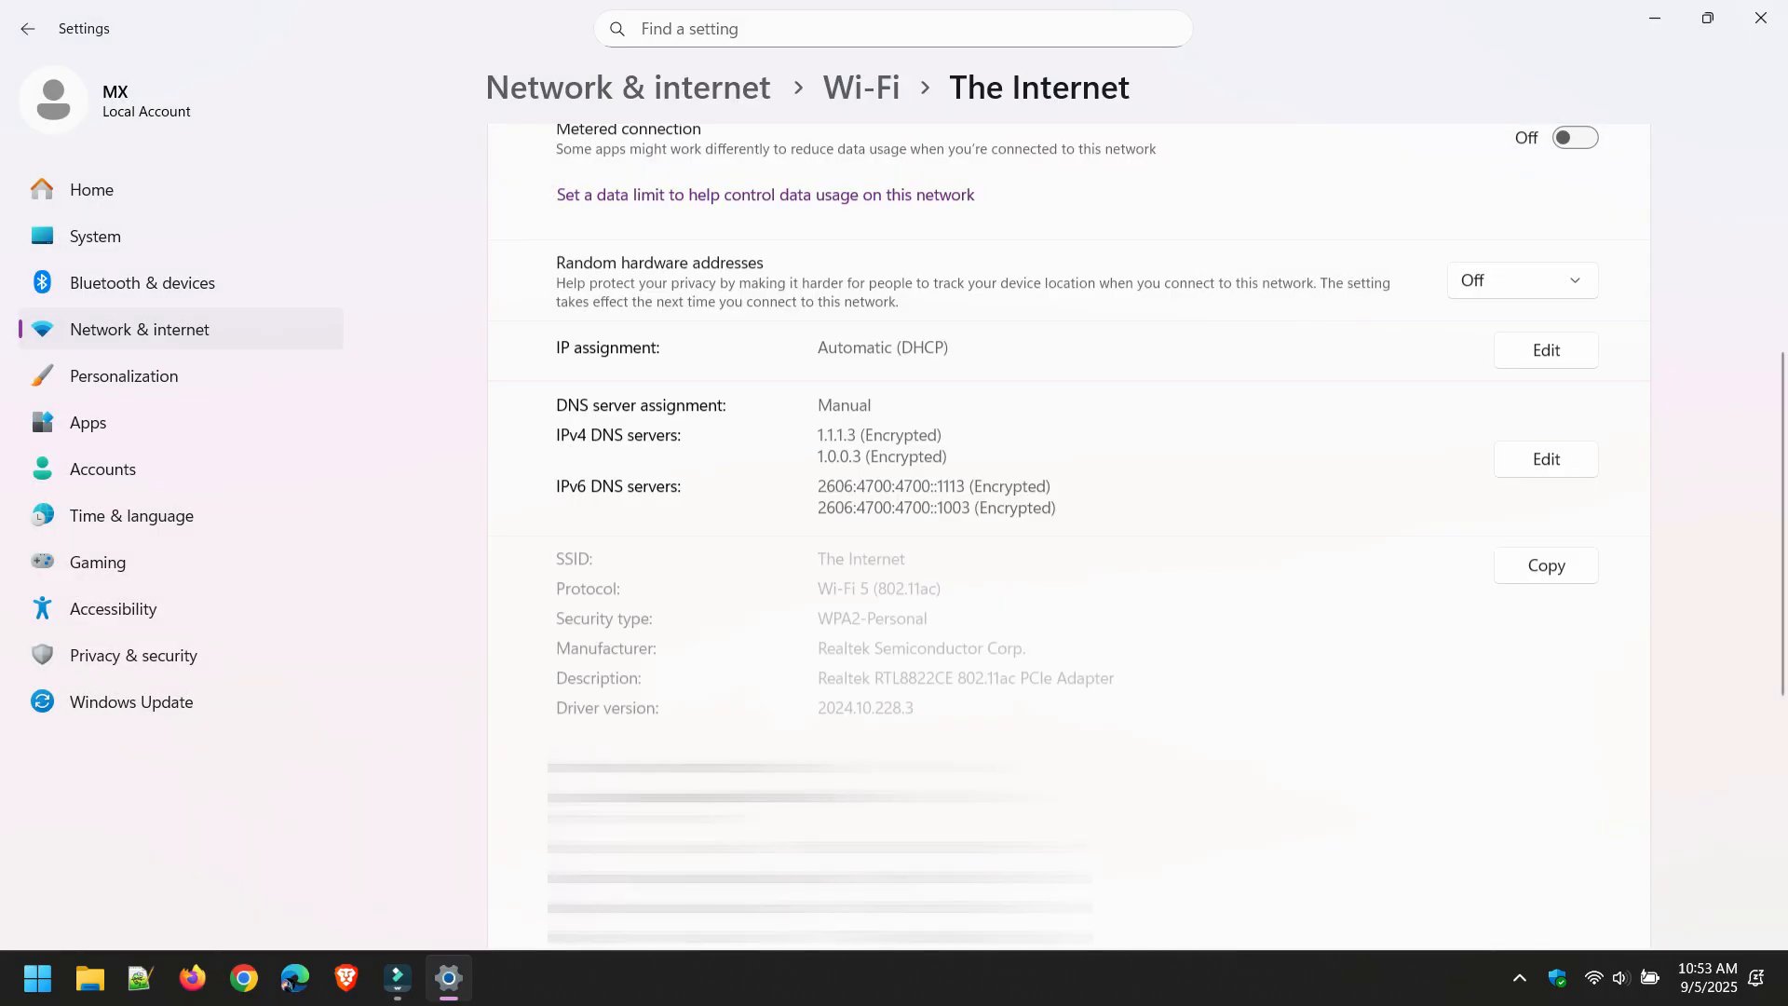